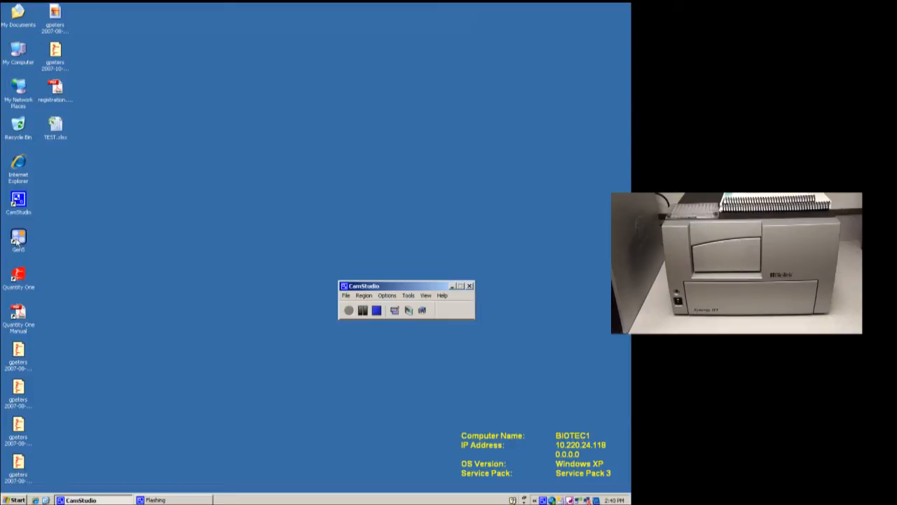
{"action": "mouse_move", "coordinate": [99, 240]}
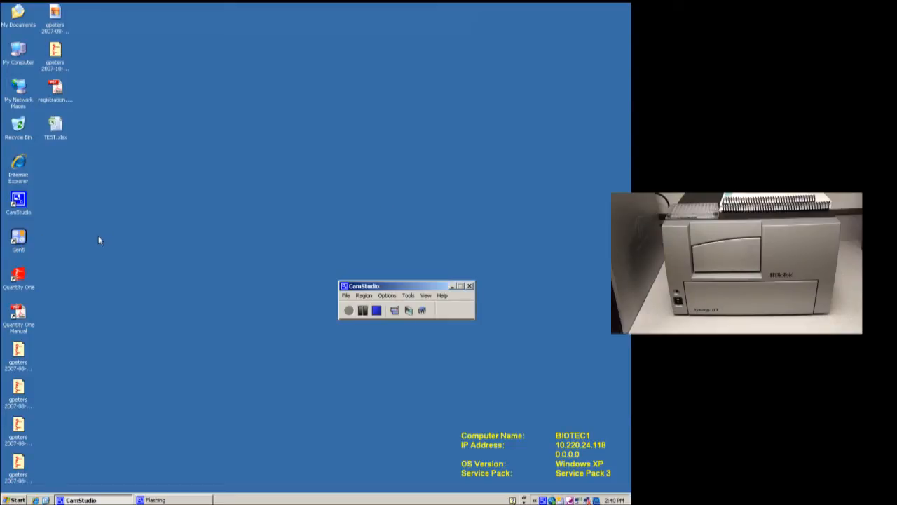
{"action": "mouse_move", "coordinate": [220, 248]}
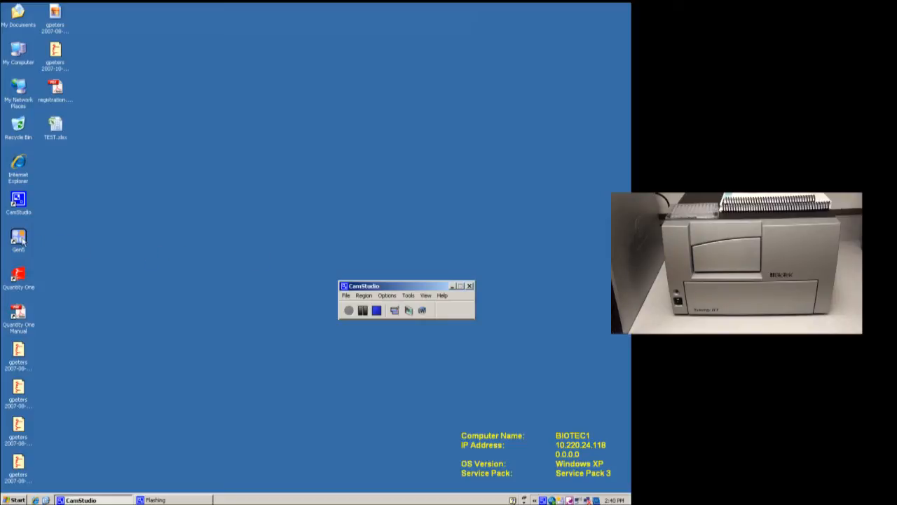
{"action": "mouse_move", "coordinate": [324, 235]}
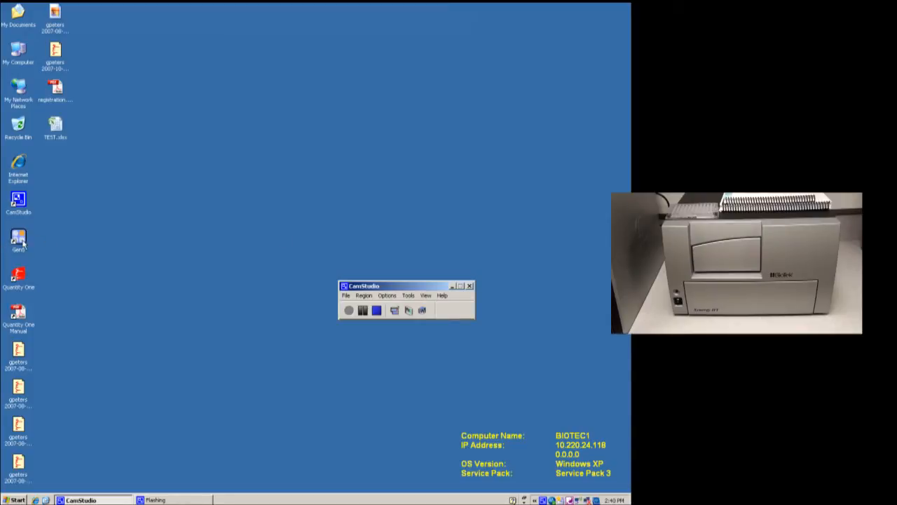
{"action": "mouse_move", "coordinate": [187, 244]}
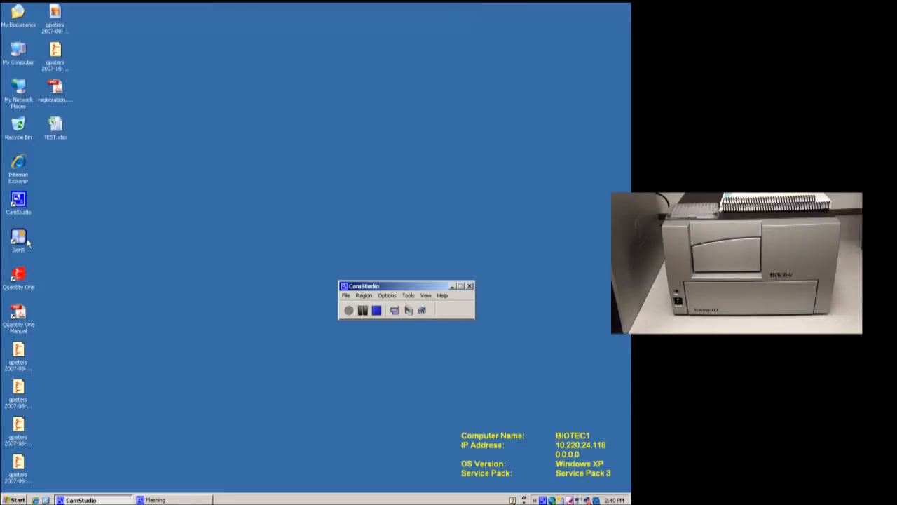
- Launch Gen5 from its desktop icon
{"action": "double_click", "coordinate": [19, 238]}
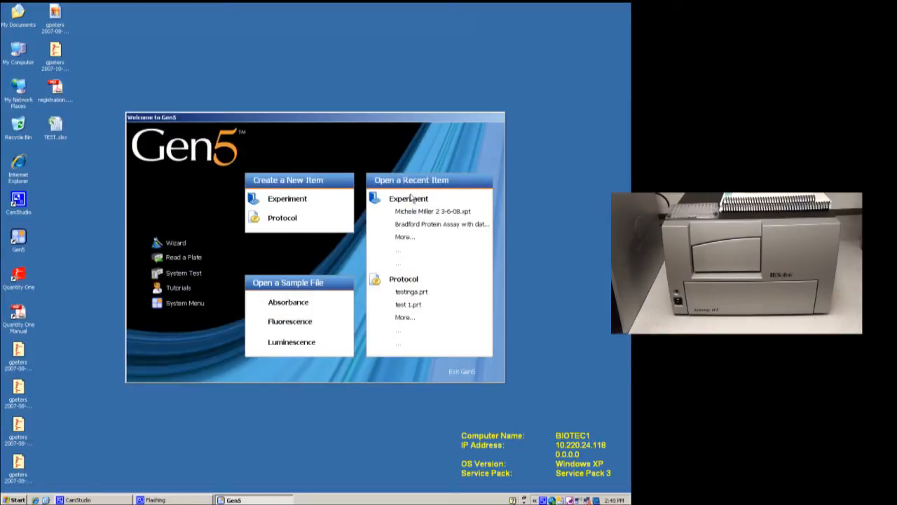
{"action": "mouse_move", "coordinate": [282, 218]}
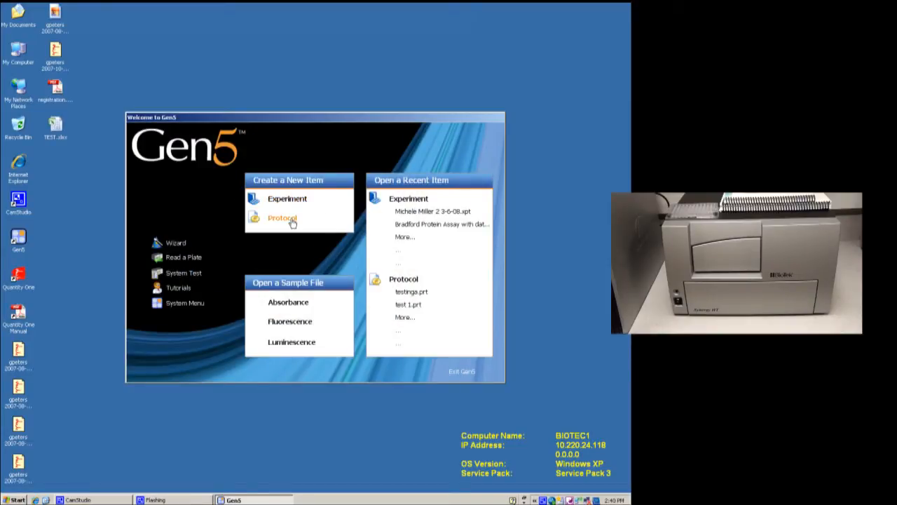
{"action": "mouse_move", "coordinate": [286, 198]}
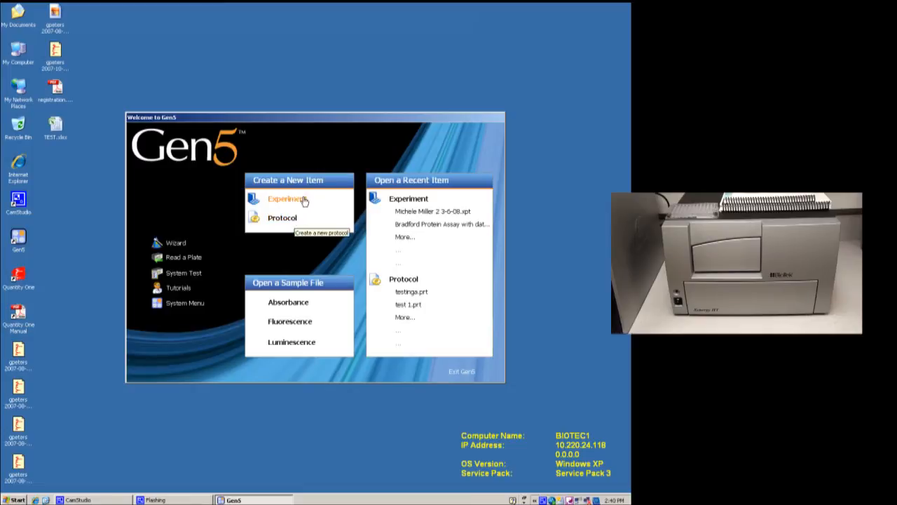
{"action": "mouse_move", "coordinate": [429, 190]}
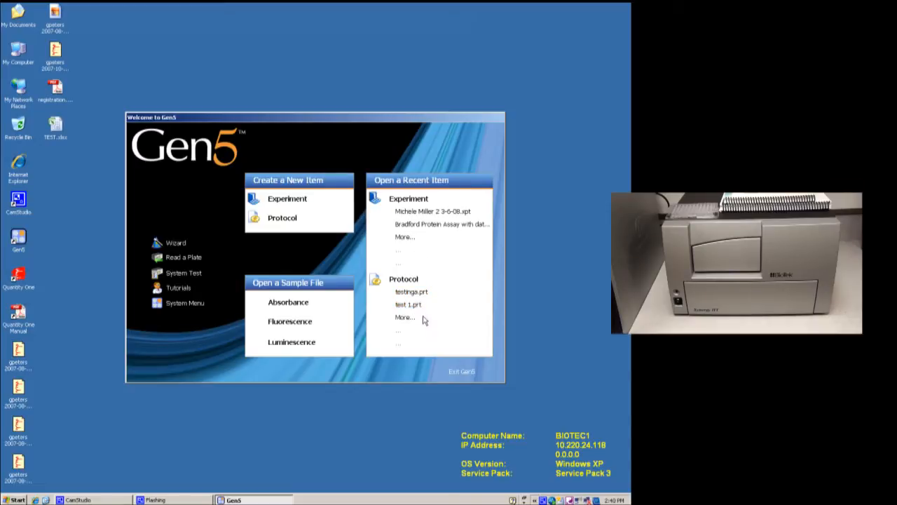
{"action": "mouse_move", "coordinate": [315, 272]}
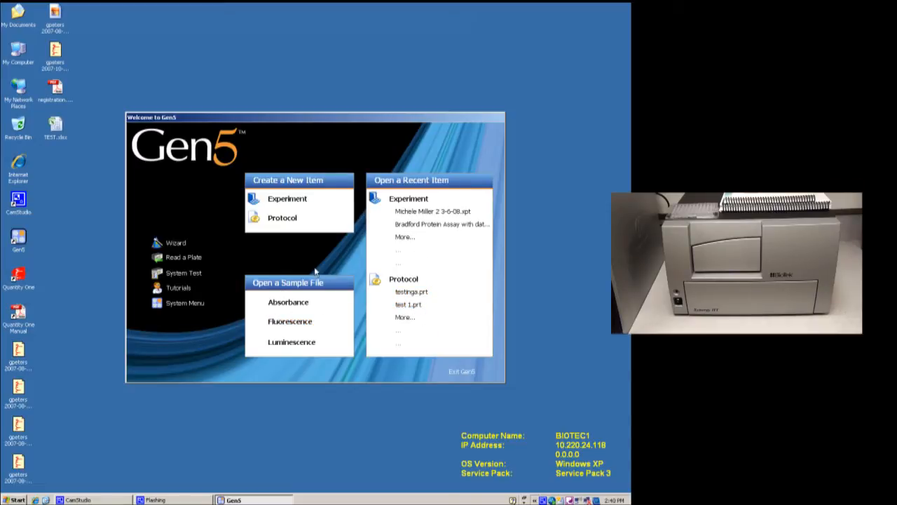
{"action": "mouse_move", "coordinate": [282, 285]}
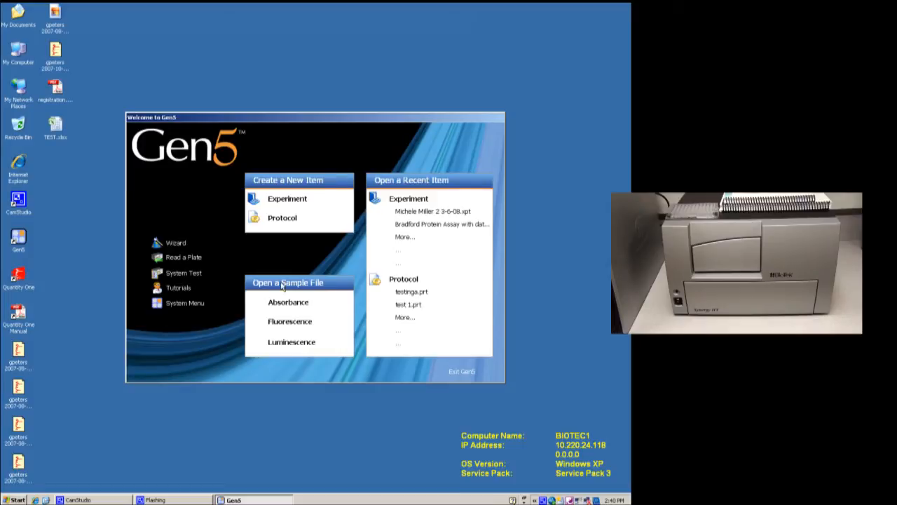
{"action": "mouse_move", "coordinate": [267, 317]}
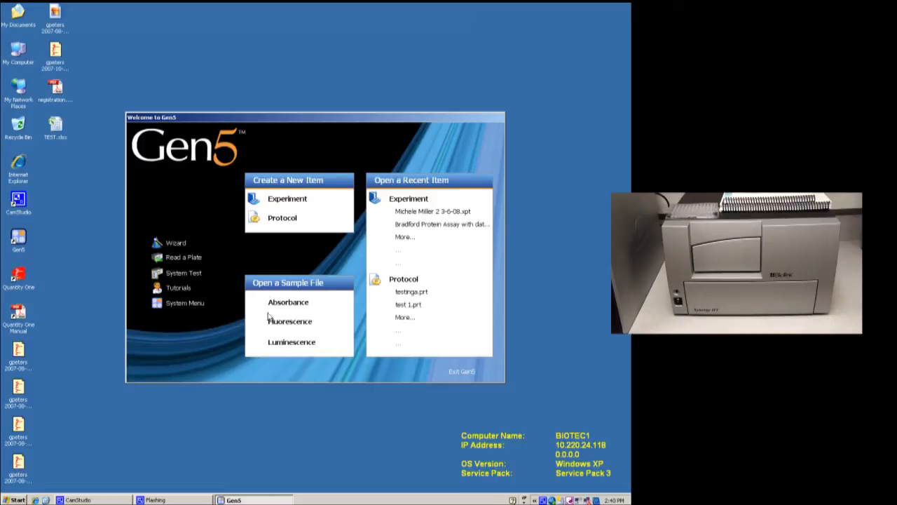
{"action": "mouse_move", "coordinate": [263, 309]}
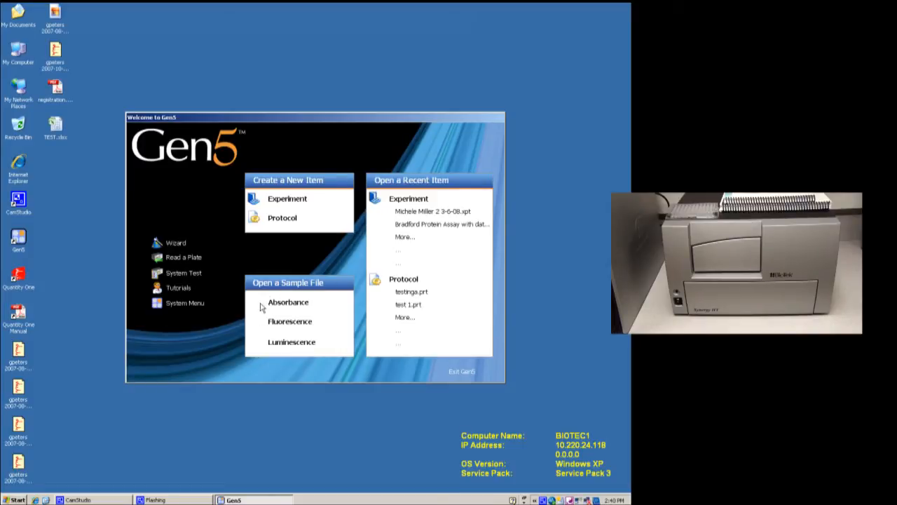
{"action": "mouse_move", "coordinate": [319, 309]}
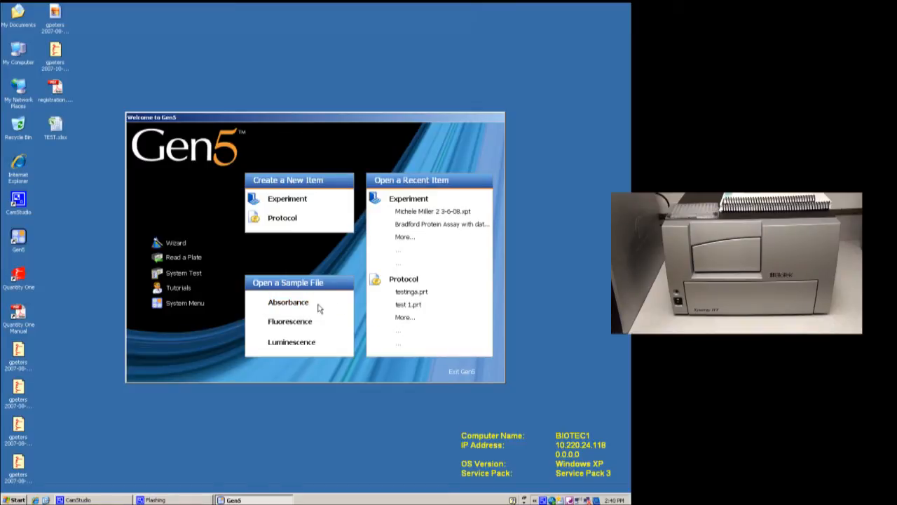
{"action": "mouse_move", "coordinate": [322, 324]}
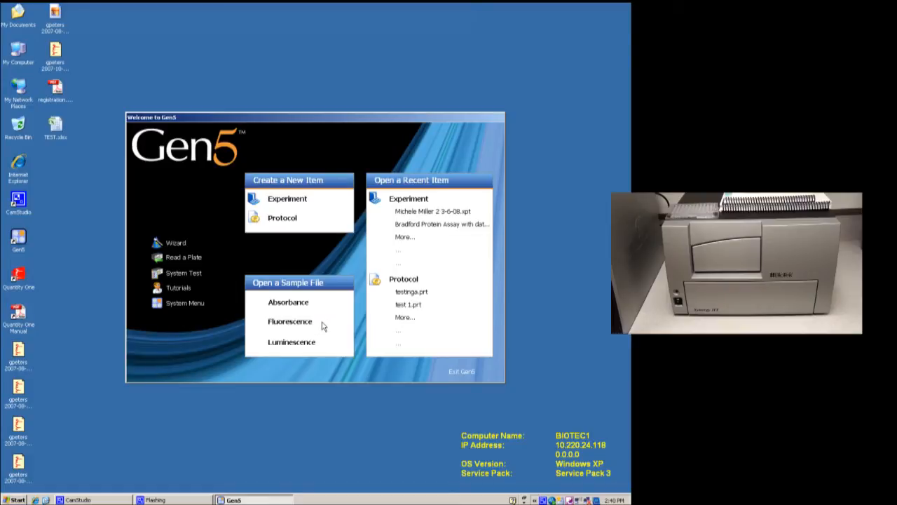
{"action": "mouse_move", "coordinate": [320, 344]}
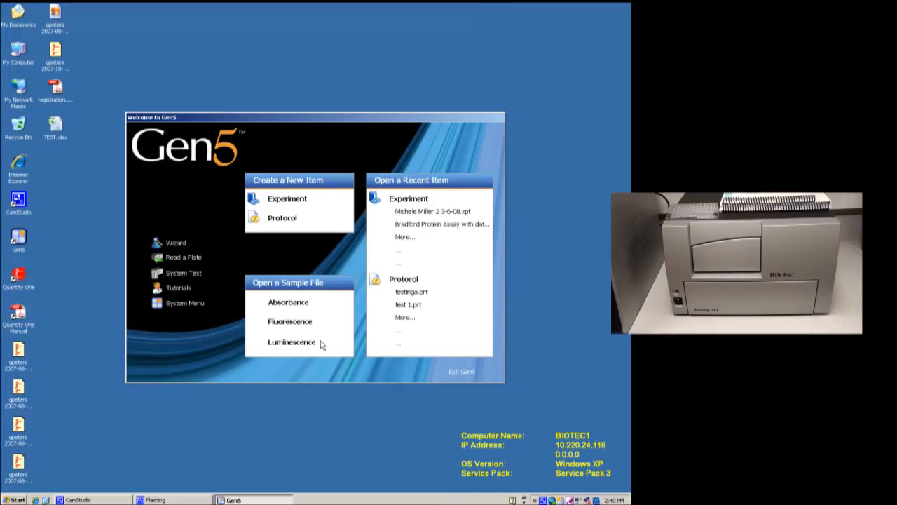
{"action": "mouse_move", "coordinate": [314, 313]}
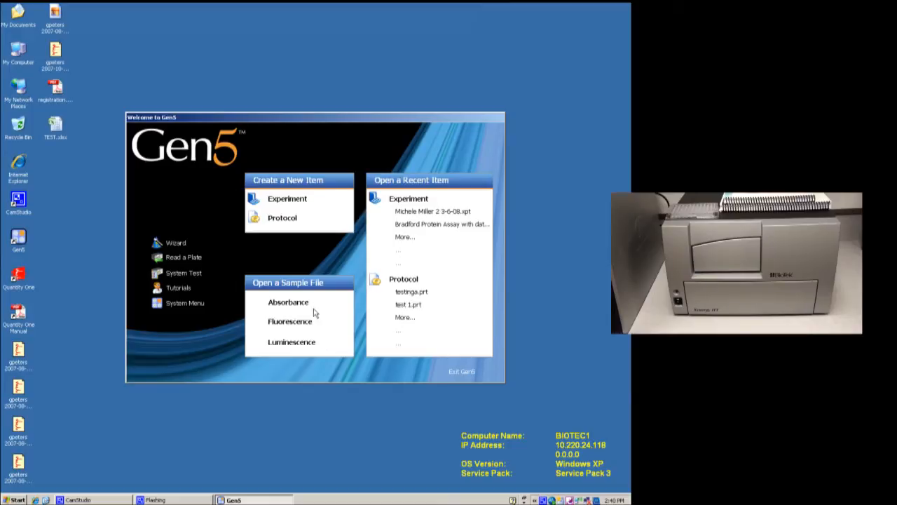
{"action": "mouse_move", "coordinate": [321, 302]}
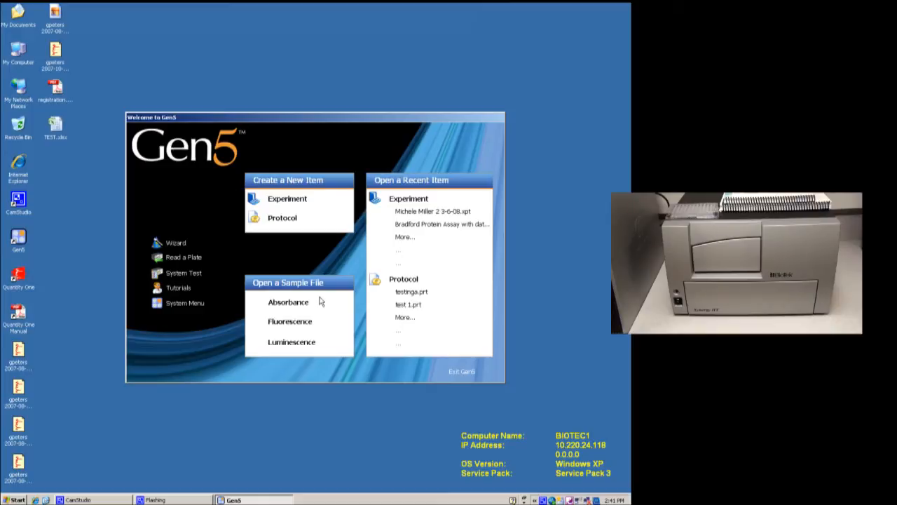
{"action": "mouse_move", "coordinate": [269, 308]}
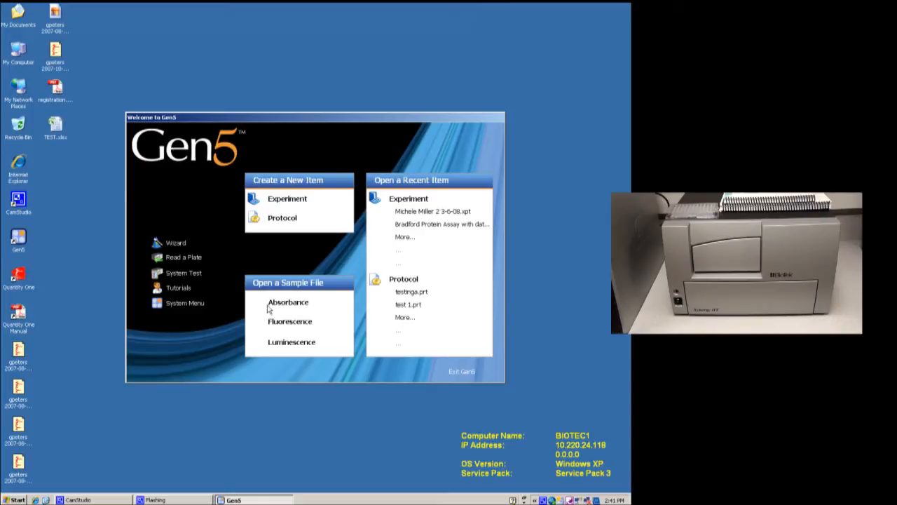
{"action": "mouse_move", "coordinate": [319, 308]}
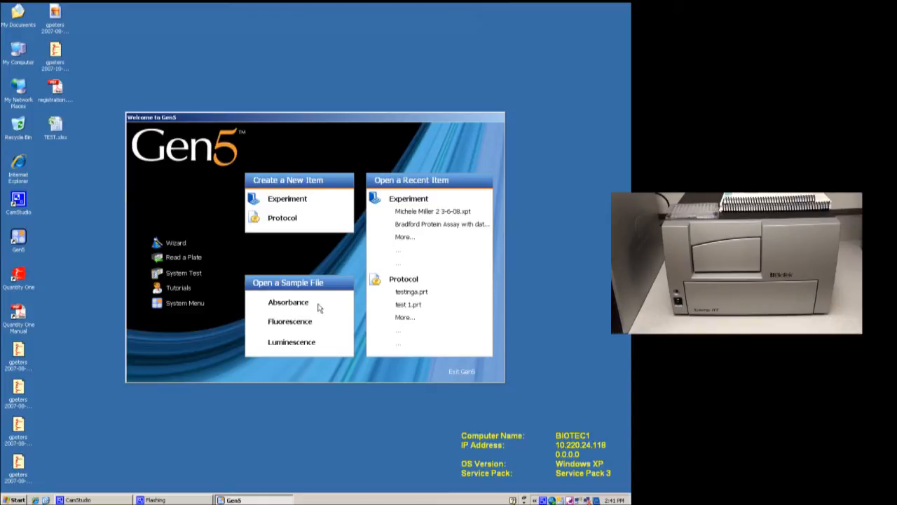
{"action": "mouse_move", "coordinate": [319, 265]}
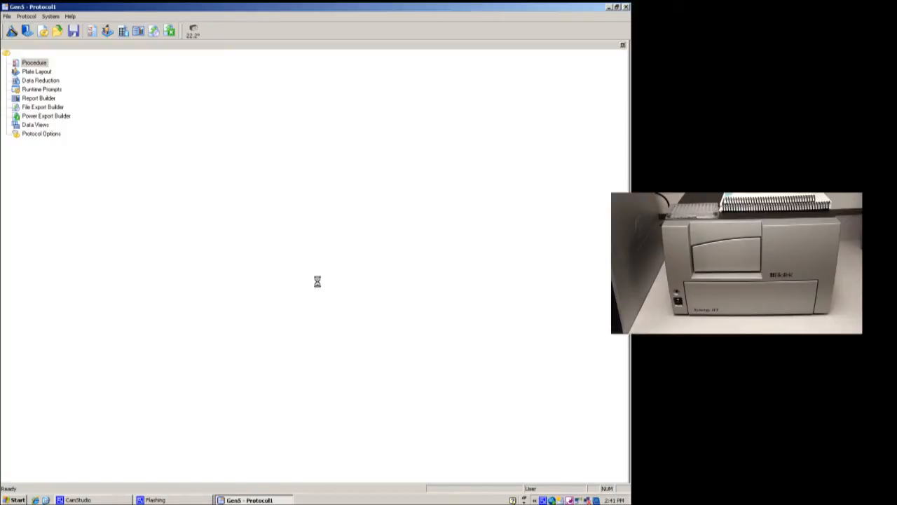
{"action": "mouse_move", "coordinate": [126, 74]}
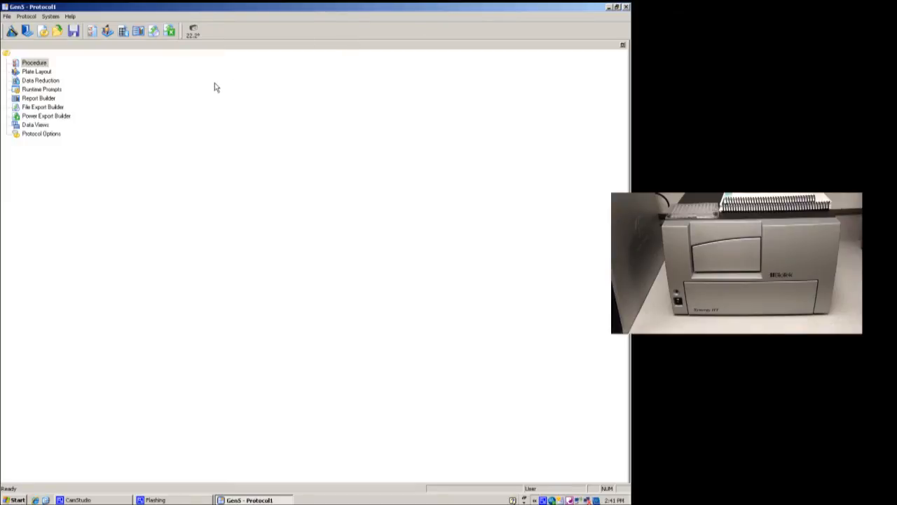
- Open the protocol's Procedure settings and keep 96 WELL PLATE as the plate type
{"action": "left_click", "coordinate": [33, 62]}
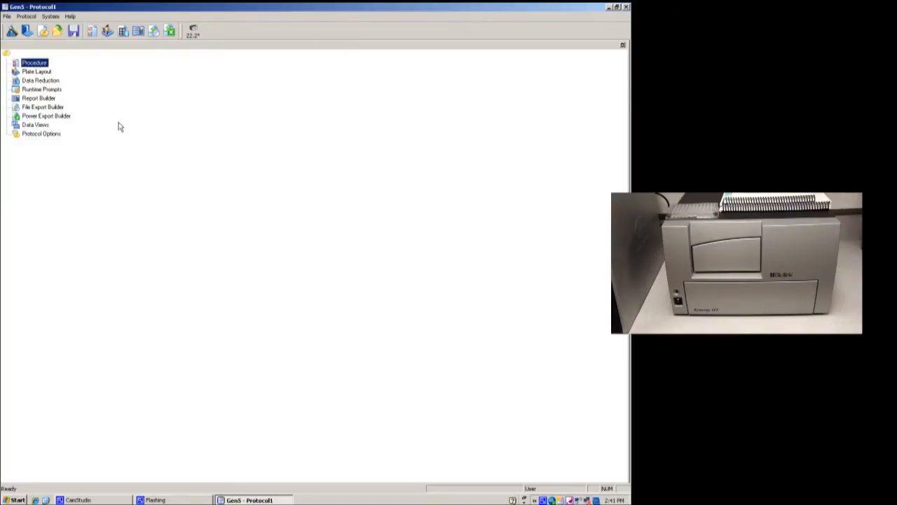
{"action": "double_click", "coordinate": [34, 62]}
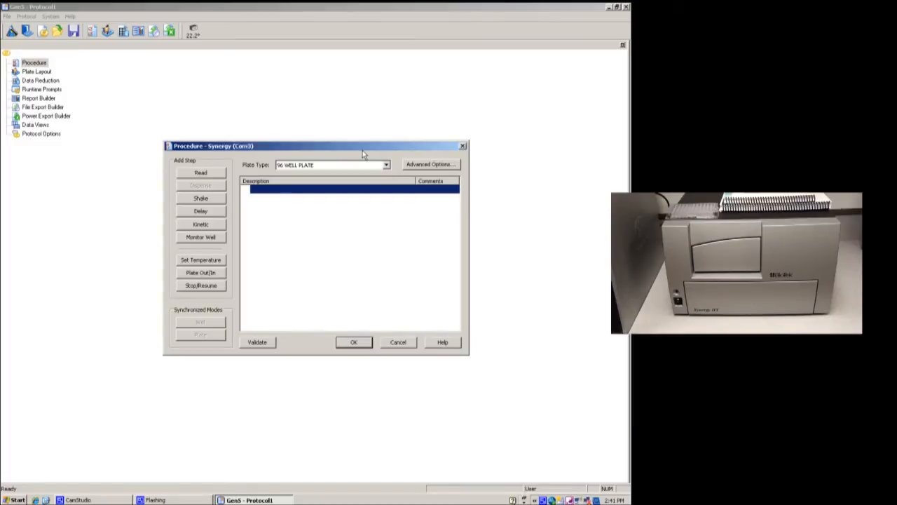
{"action": "mouse_move", "coordinate": [378, 172]}
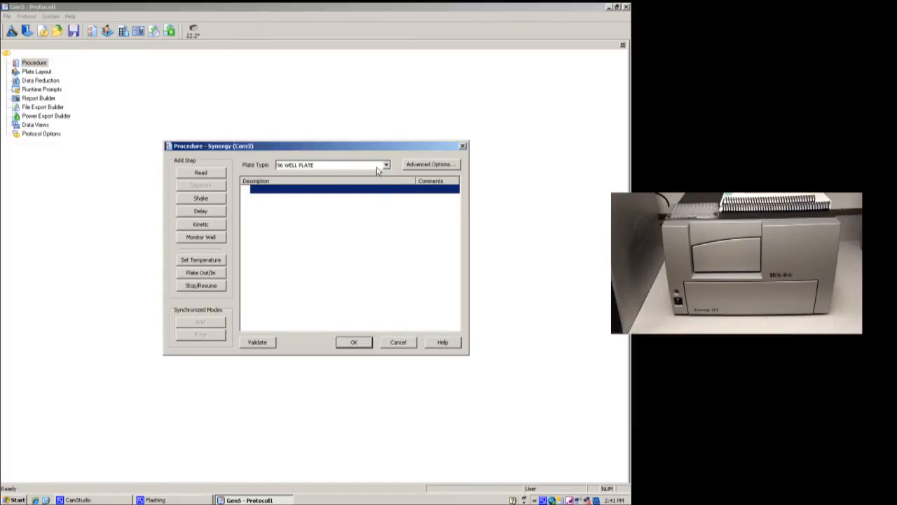
{"action": "left_click", "coordinate": [386, 165]}
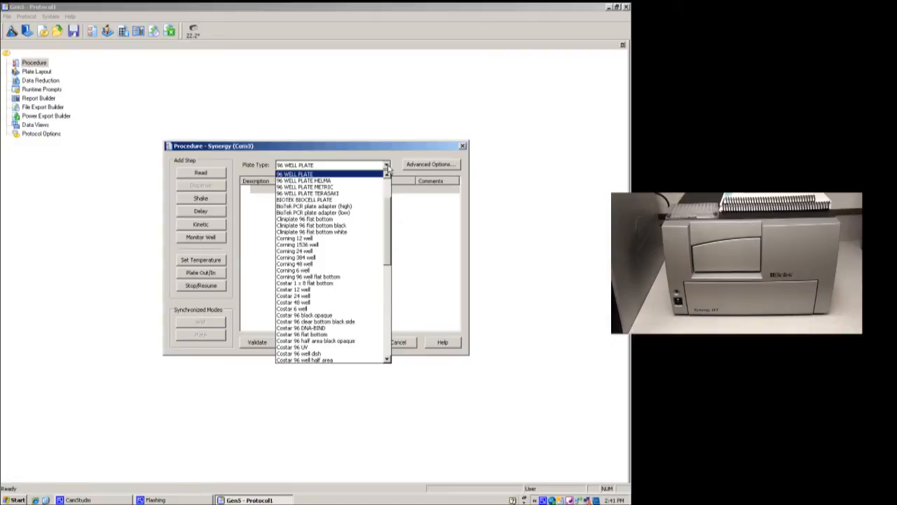
{"action": "mouse_move", "coordinate": [340, 244]}
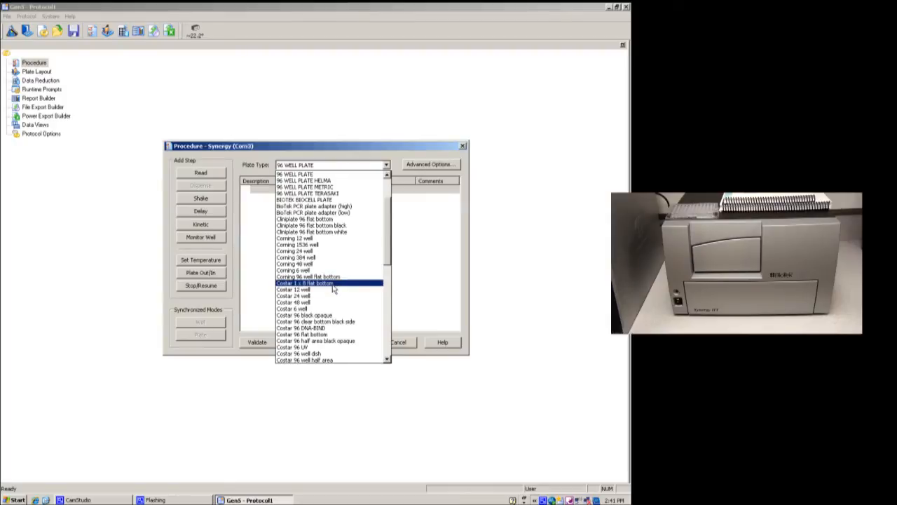
{"action": "mouse_move", "coordinate": [330, 207]}
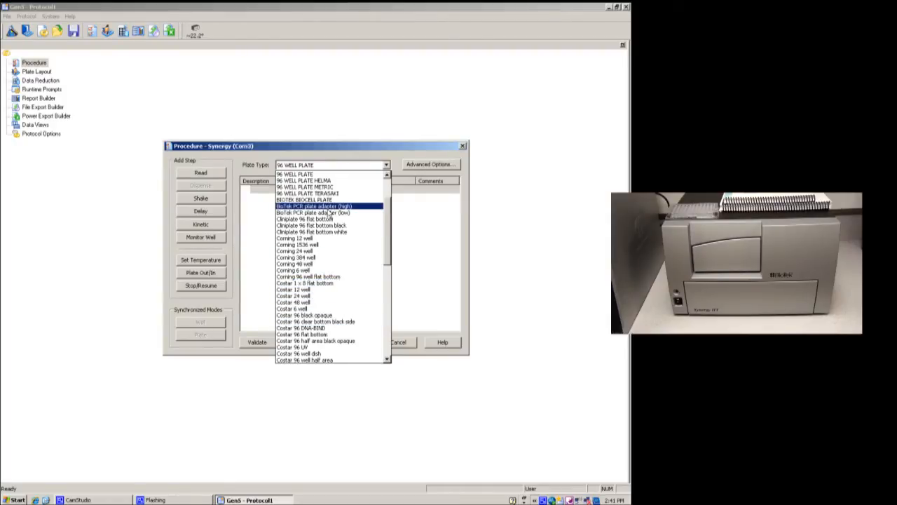
{"action": "mouse_move", "coordinate": [305, 187]}
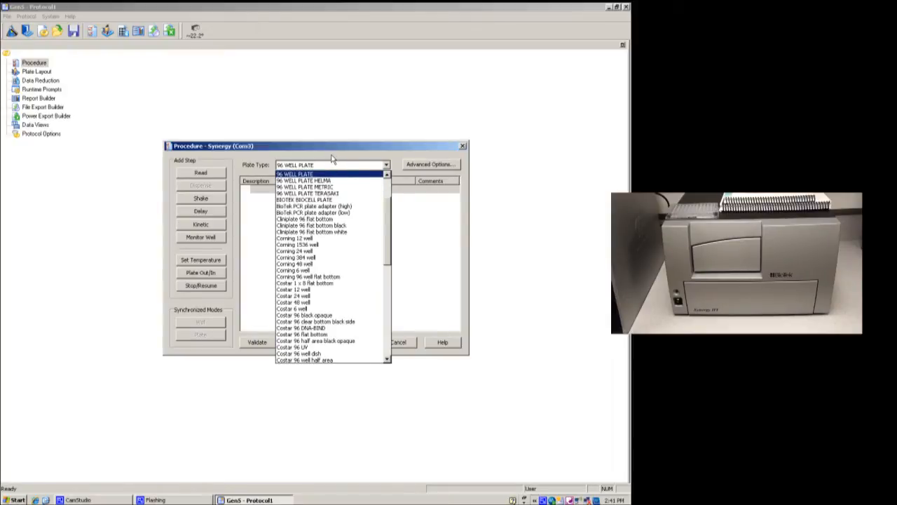
{"action": "left_click", "coordinate": [294, 174]}
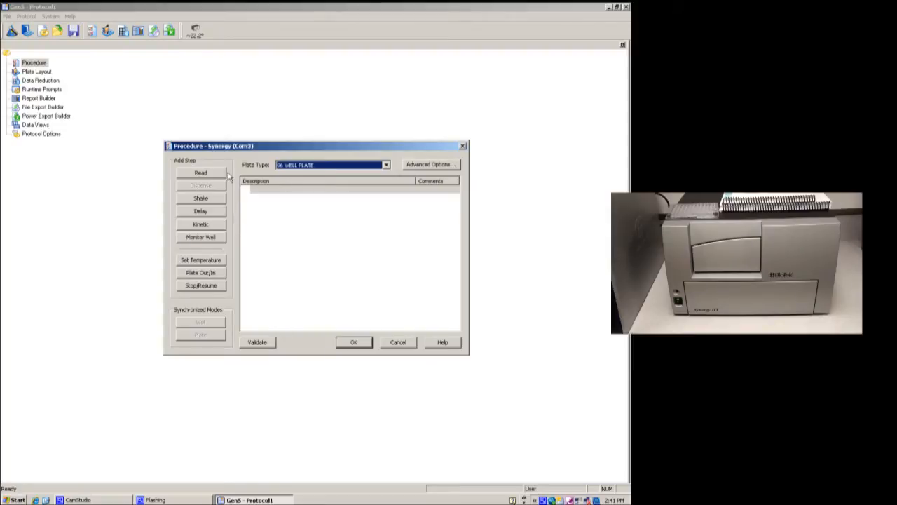
{"action": "mouse_move", "coordinate": [233, 209]}
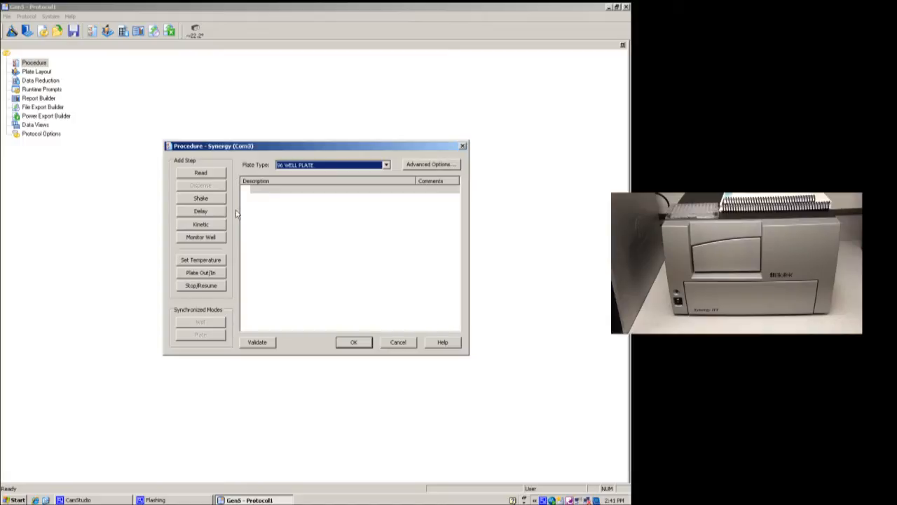
{"action": "mouse_move", "coordinate": [235, 219]}
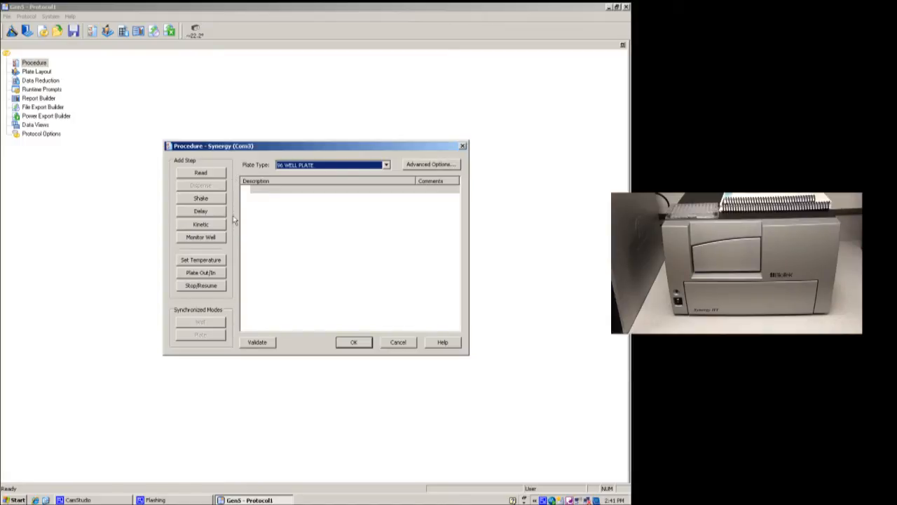
{"action": "mouse_move", "coordinate": [261, 233]}
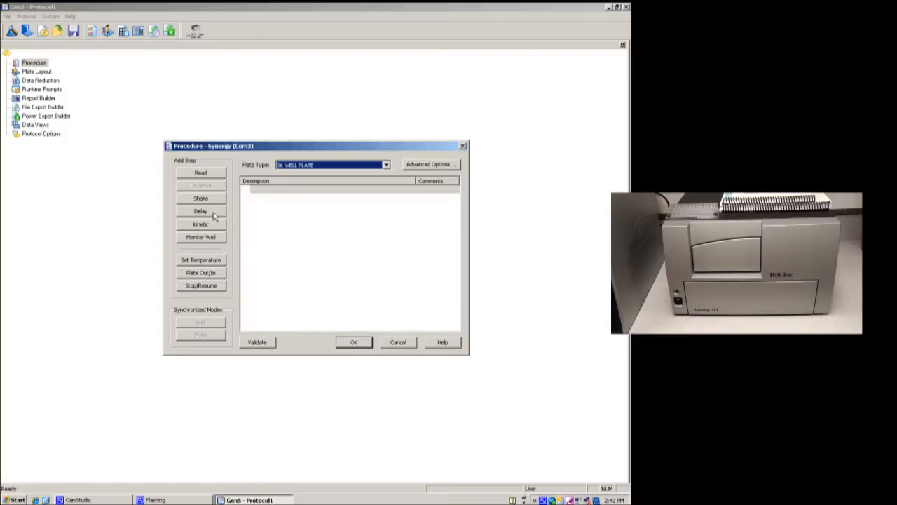
{"action": "mouse_move", "coordinate": [218, 223]}
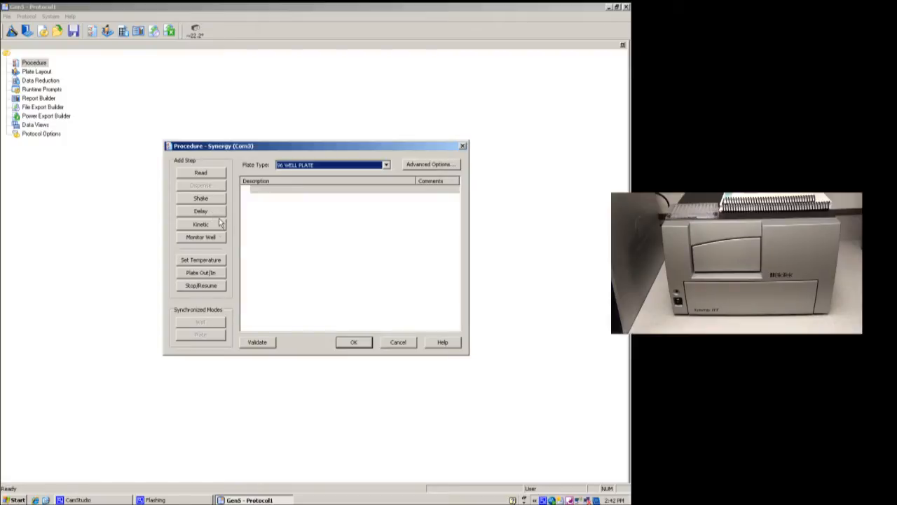
{"action": "mouse_move", "coordinate": [215, 229]}
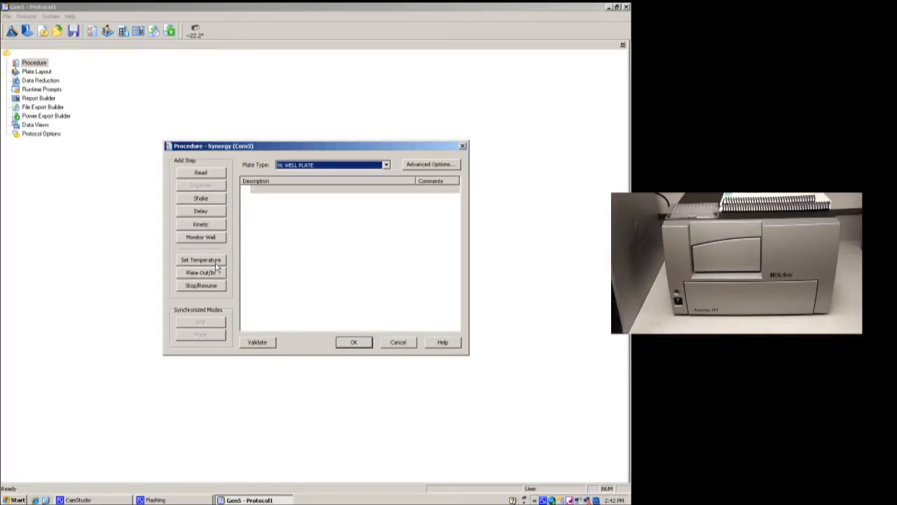
{"action": "mouse_move", "coordinate": [240, 260]}
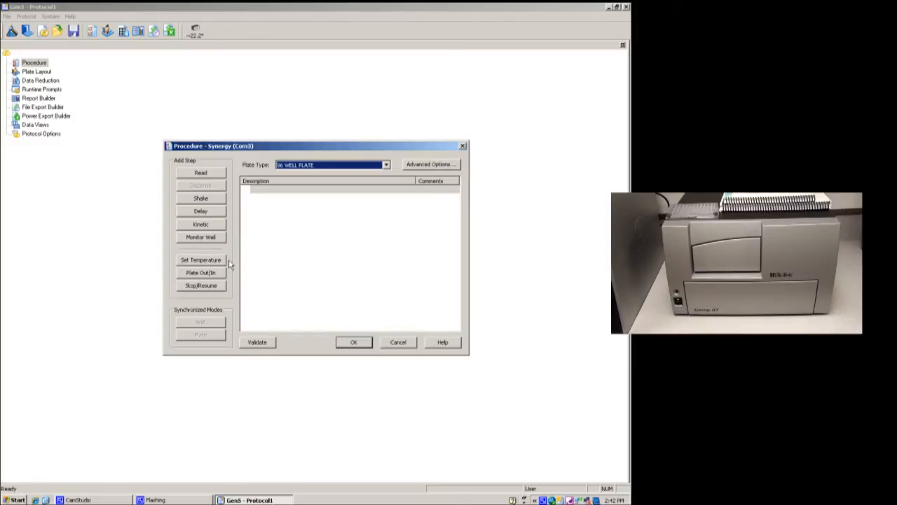
{"action": "mouse_move", "coordinate": [237, 231]}
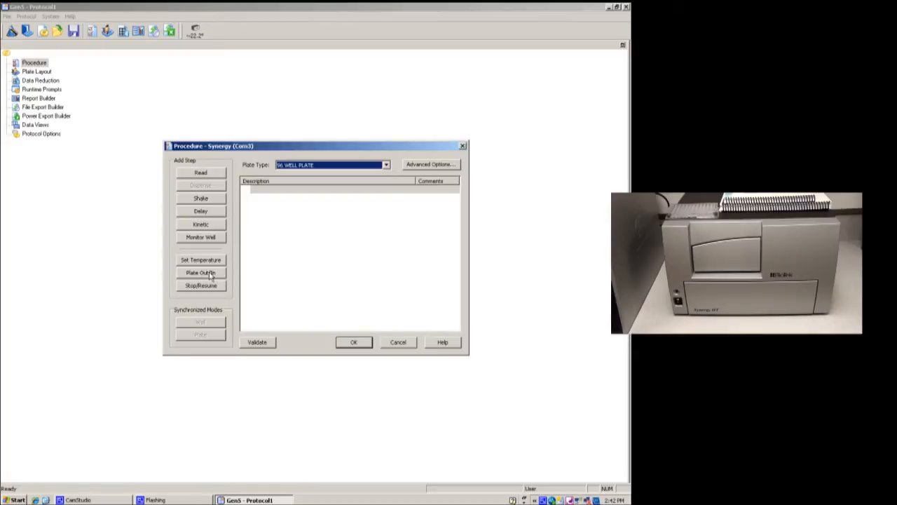
{"action": "mouse_move", "coordinate": [214, 289]}
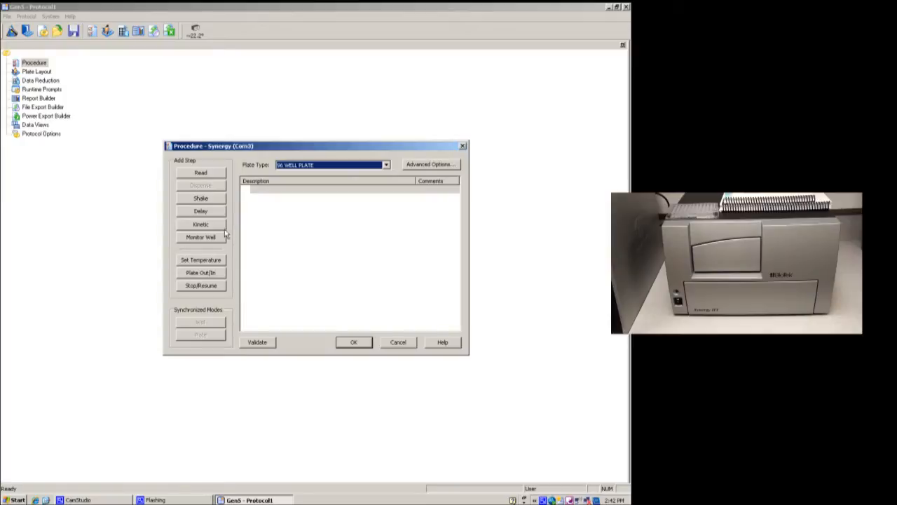
- Add a Read step keeping Absorbance detection, Endpoint read type and Normal read speed
{"action": "left_click", "coordinate": [200, 173]}
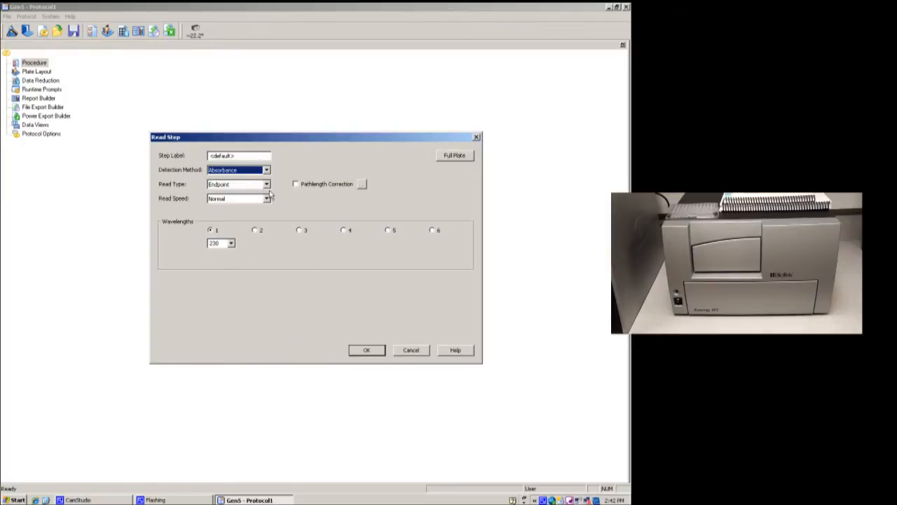
{"action": "left_click", "coordinate": [266, 170]}
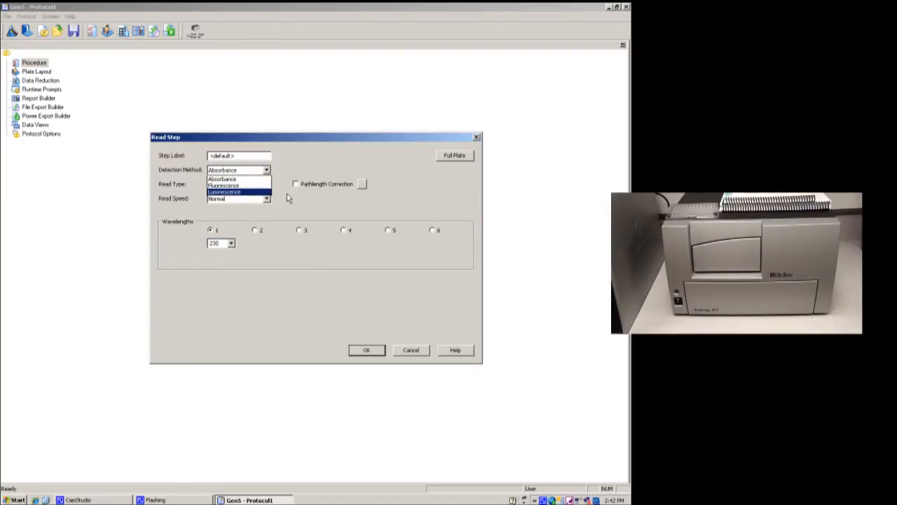
{"action": "left_click", "coordinate": [221, 178]}
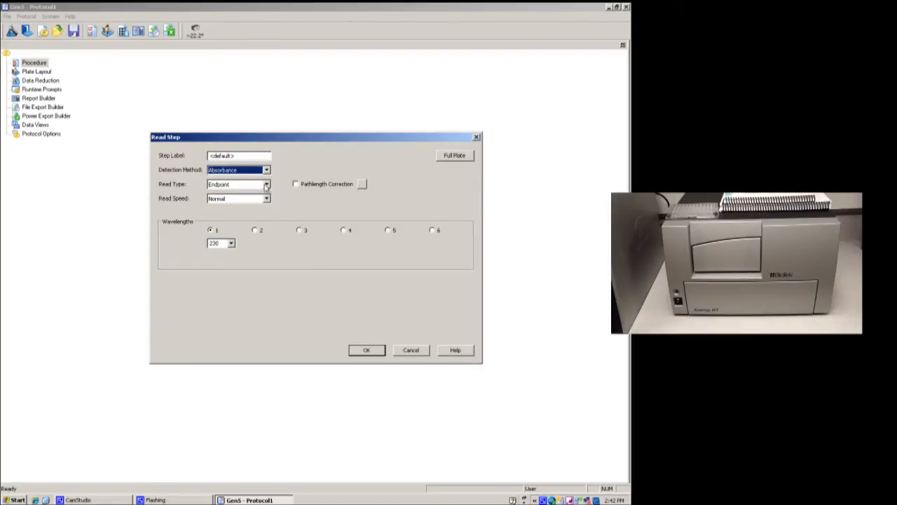
{"action": "left_click", "coordinate": [266, 184]}
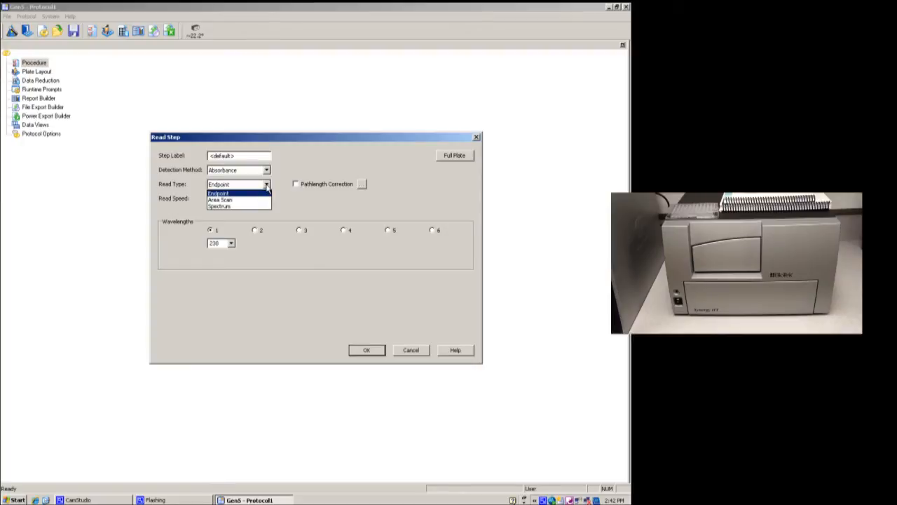
{"action": "mouse_move", "coordinate": [238, 200]}
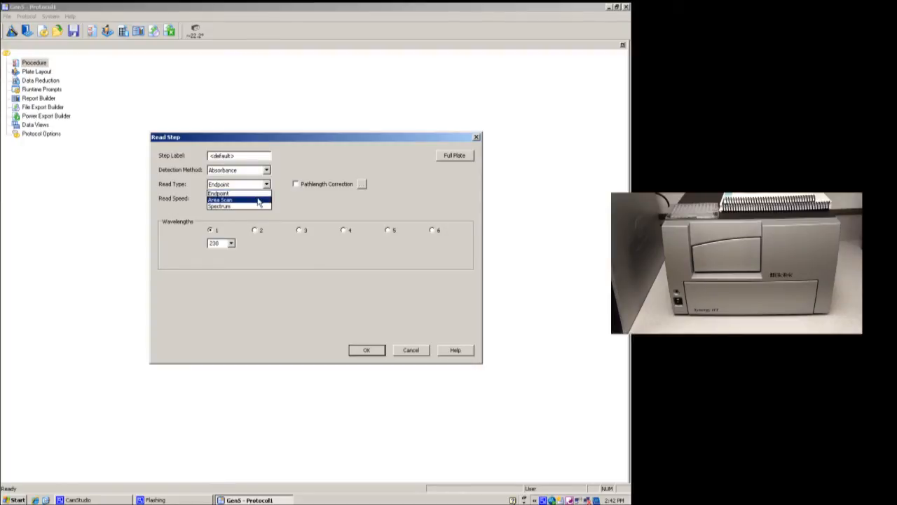
{"action": "mouse_move", "coordinate": [238, 206]}
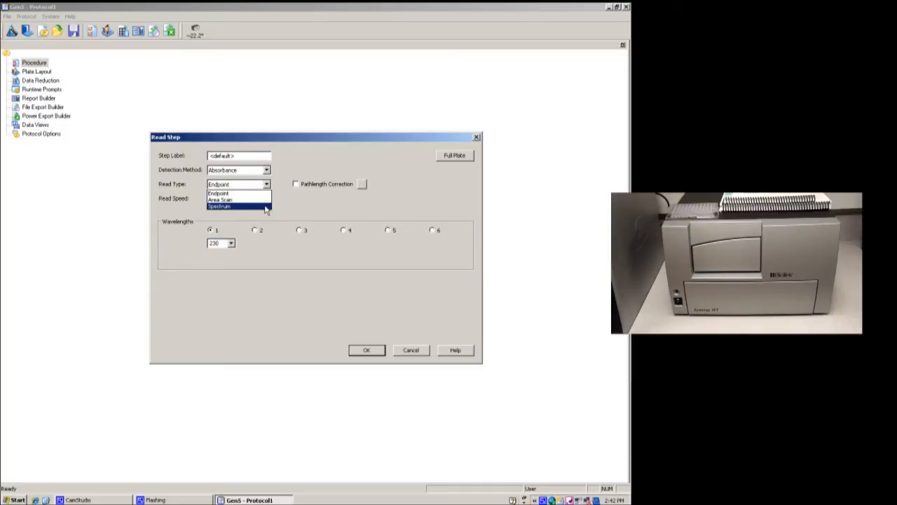
{"action": "mouse_move", "coordinate": [285, 210]}
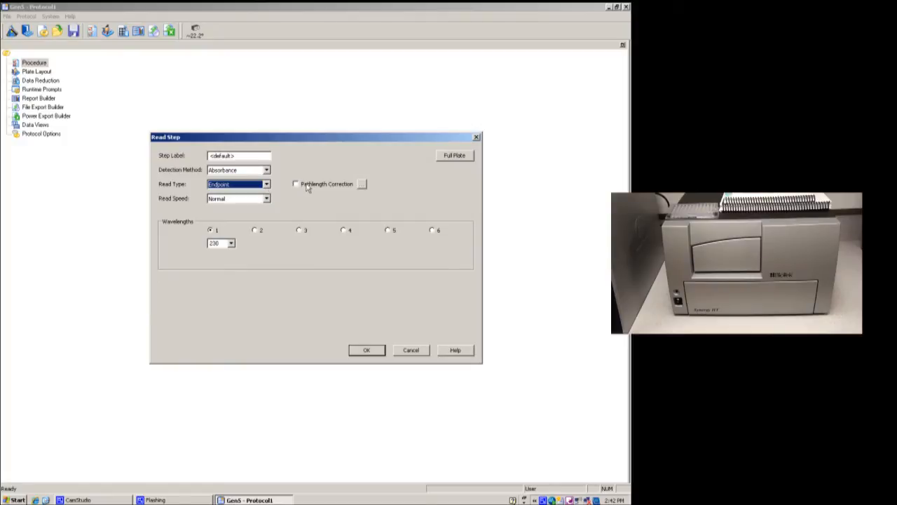
{"action": "mouse_move", "coordinate": [278, 190]}
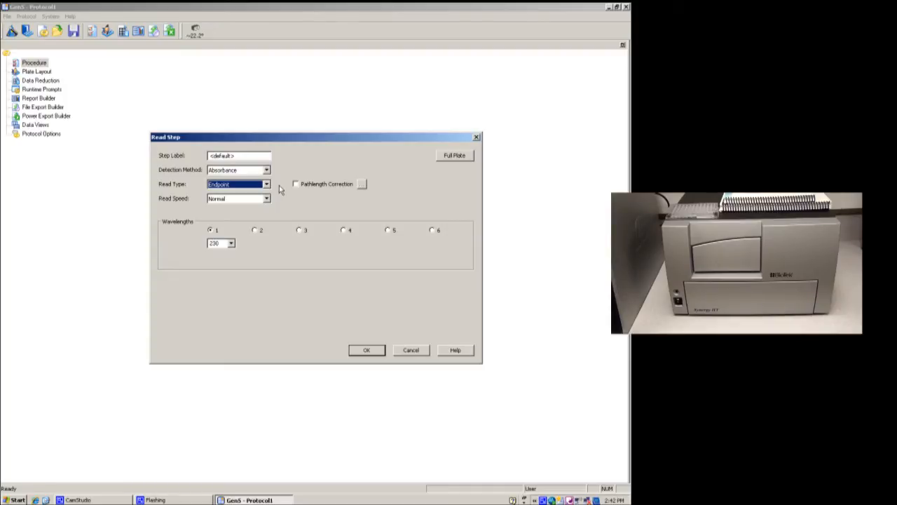
{"action": "mouse_move", "coordinate": [282, 194]}
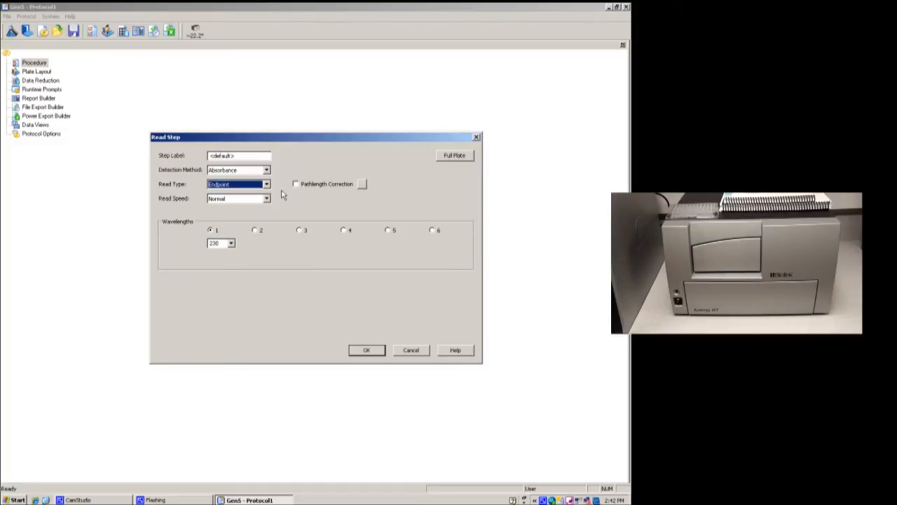
{"action": "mouse_move", "coordinate": [291, 184]}
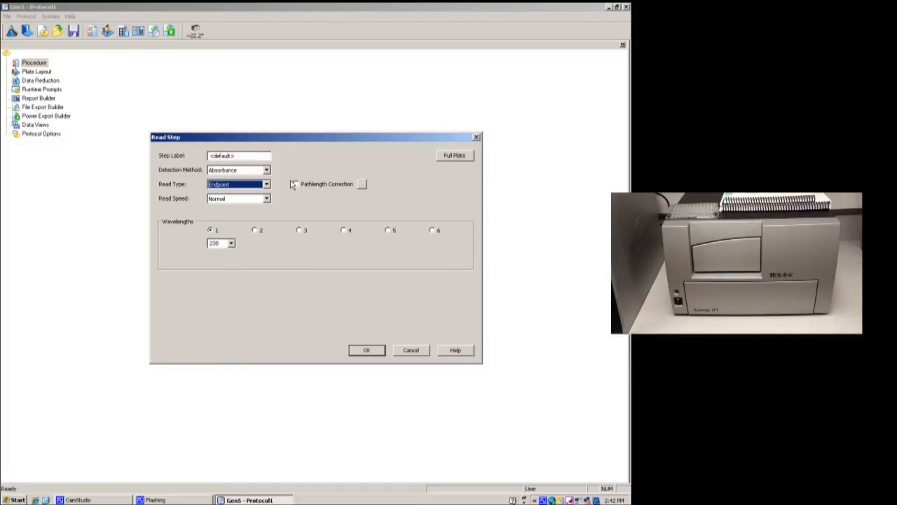
{"action": "mouse_move", "coordinate": [272, 208]}
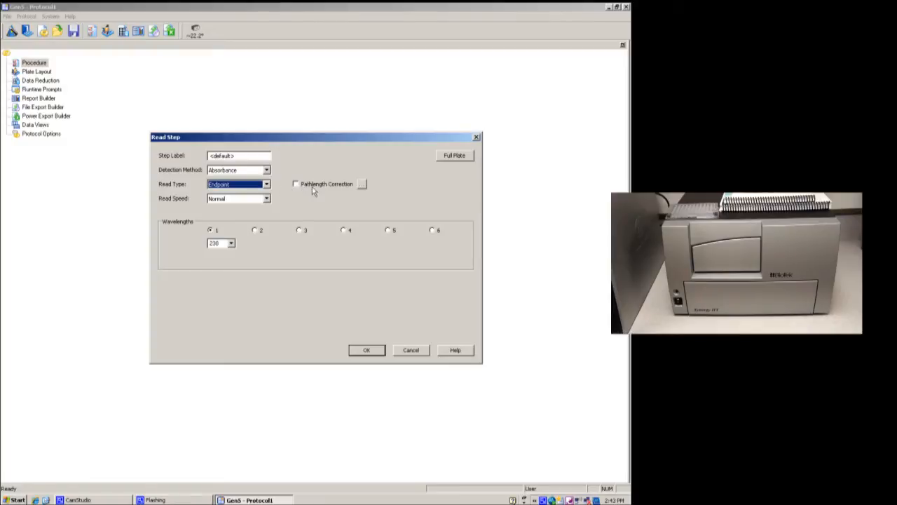
{"action": "left_click", "coordinate": [266, 199]}
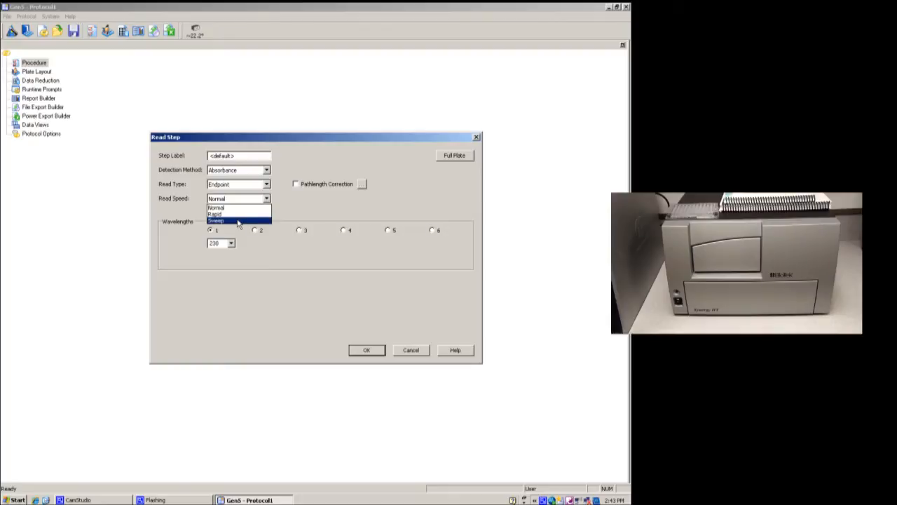
{"action": "left_click", "coordinate": [216, 208]}
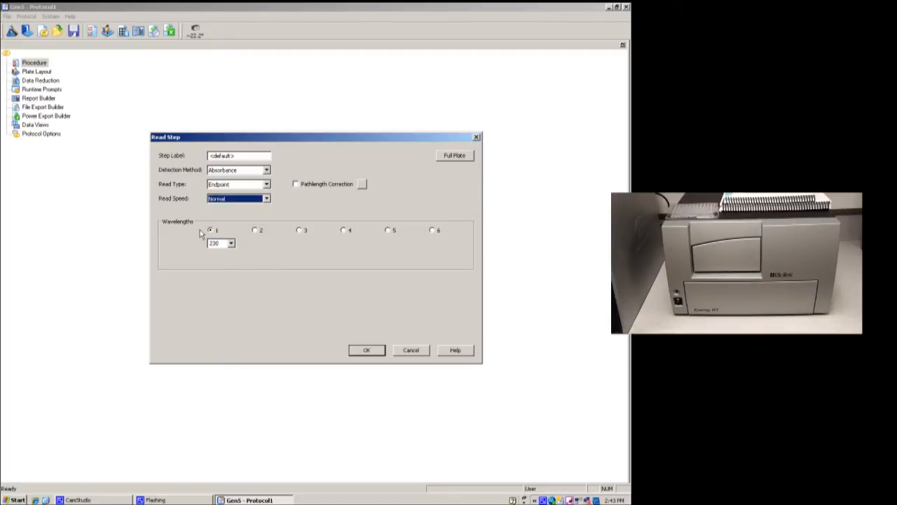
{"action": "mouse_move", "coordinate": [433, 231]}
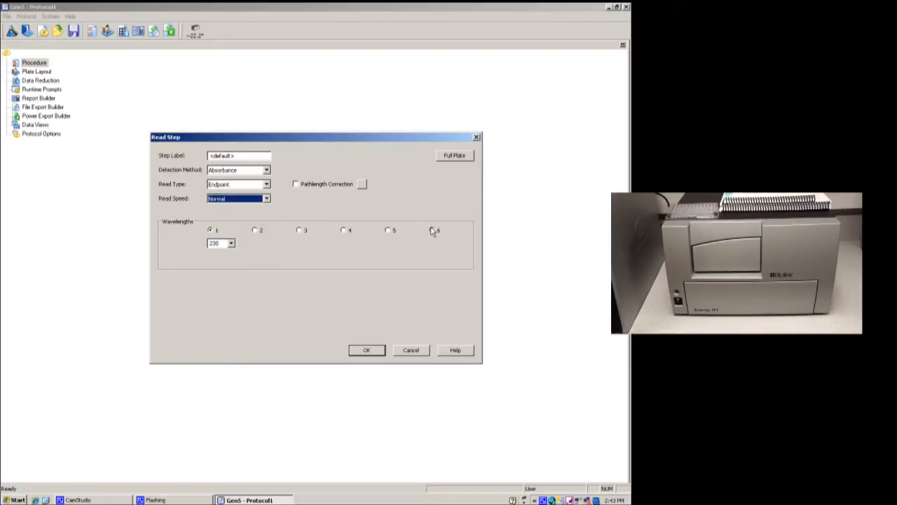
{"action": "mouse_move", "coordinate": [292, 241]}
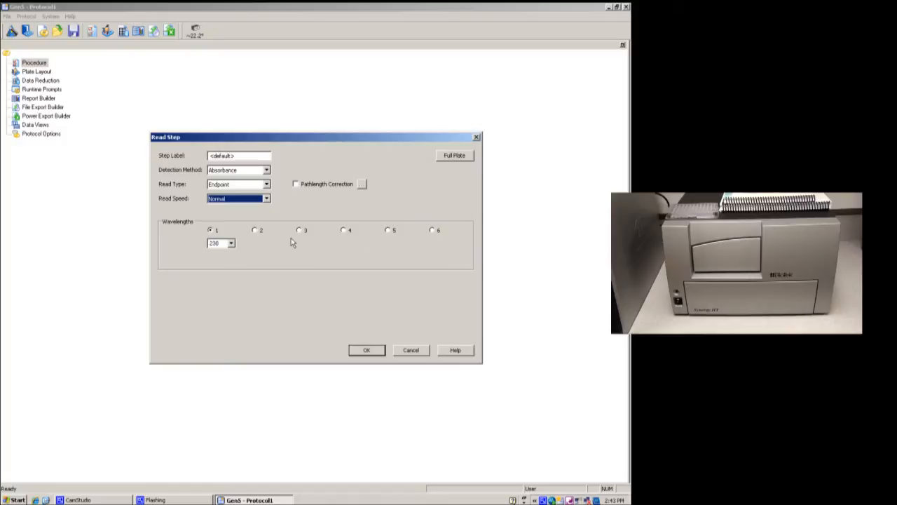
{"action": "mouse_move", "coordinate": [428, 242]}
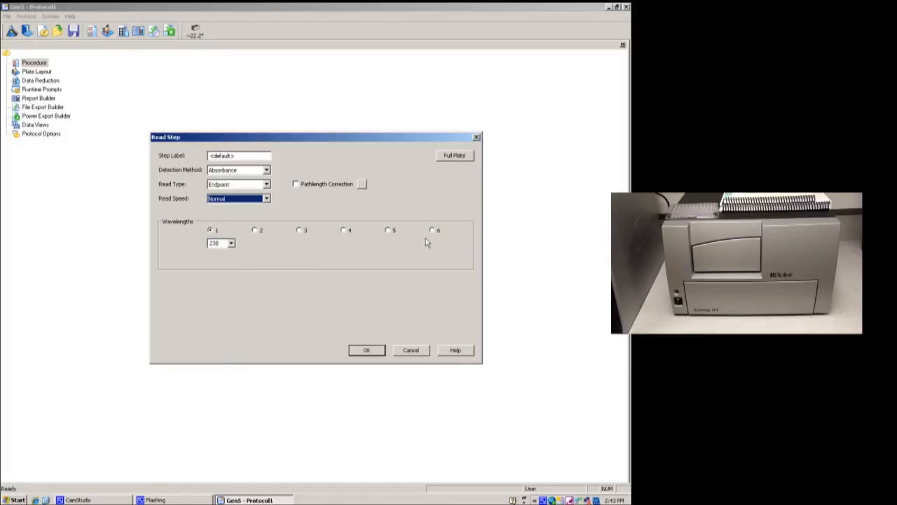
{"action": "mouse_move", "coordinate": [244, 263]}
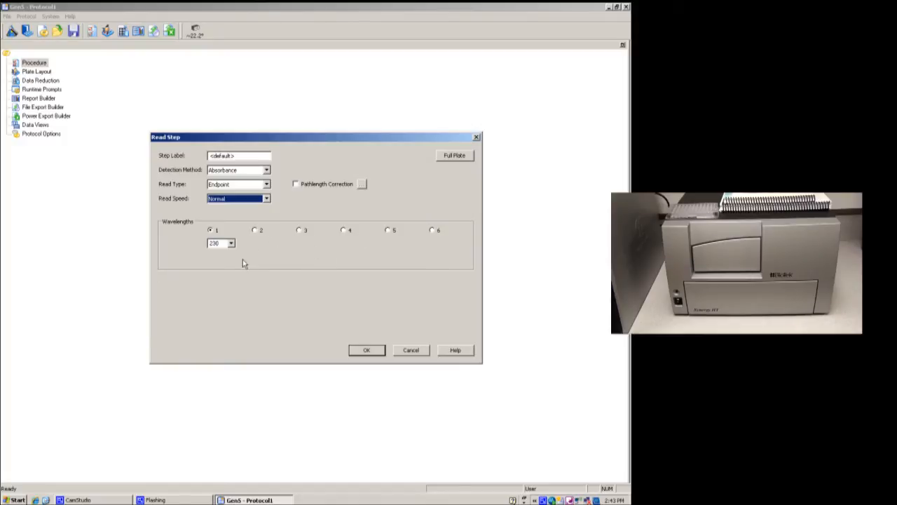
- Change the read wavelength from 230 to 590 nm
{"action": "left_click", "coordinate": [232, 243]}
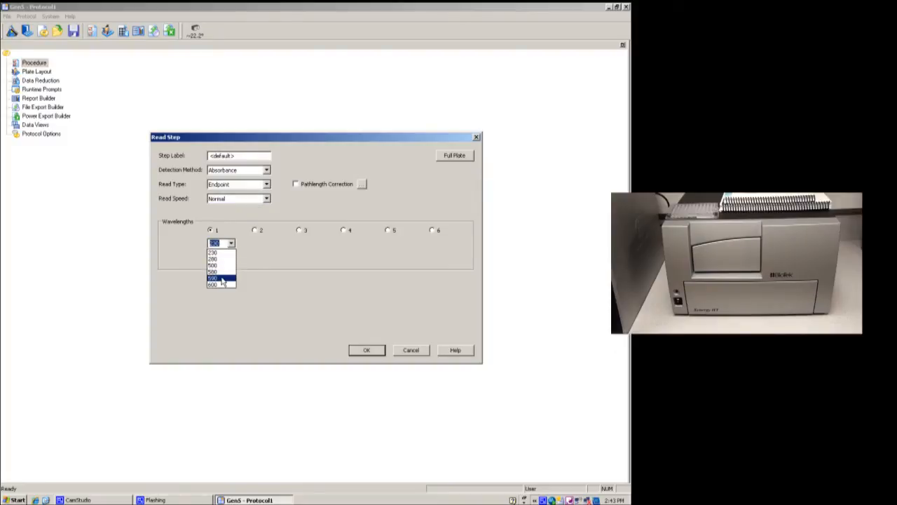
{"action": "left_click", "coordinate": [221, 278]}
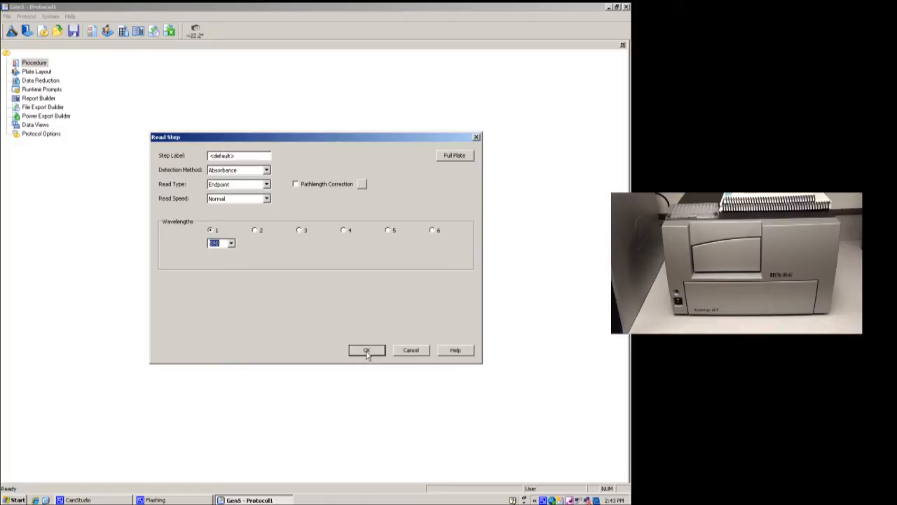
{"action": "mouse_move", "coordinate": [471, 182]}
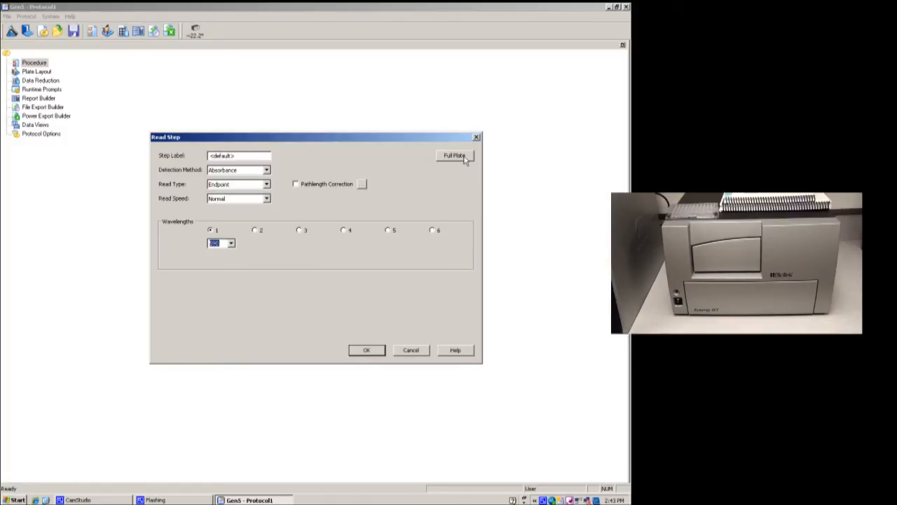
- Limit the read to wells A1 through H6 and confirm the Read step
{"action": "left_click", "coordinate": [454, 155]}
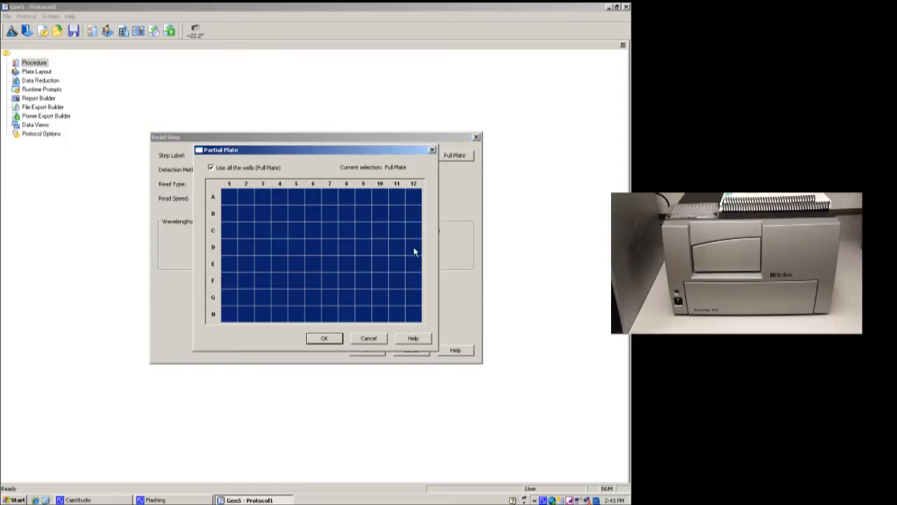
{"action": "mouse_move", "coordinate": [217, 179]}
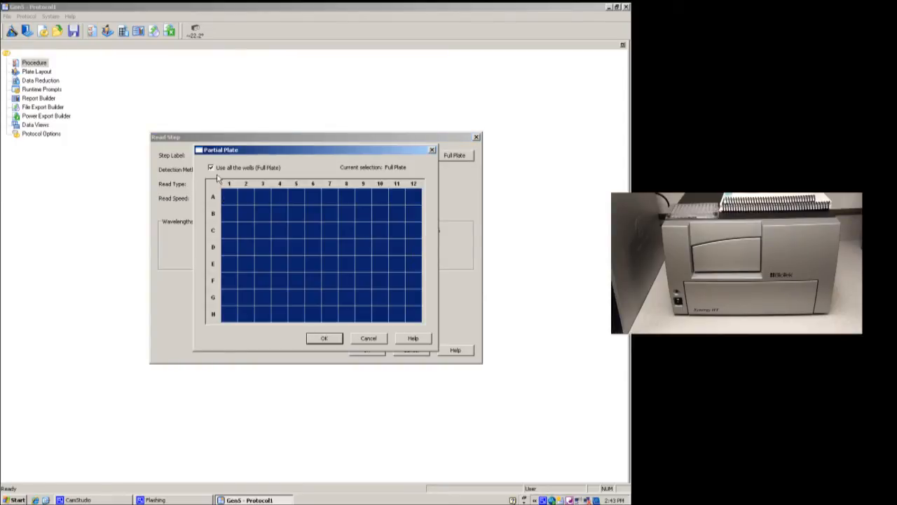
{"action": "left_click", "coordinate": [211, 167]}
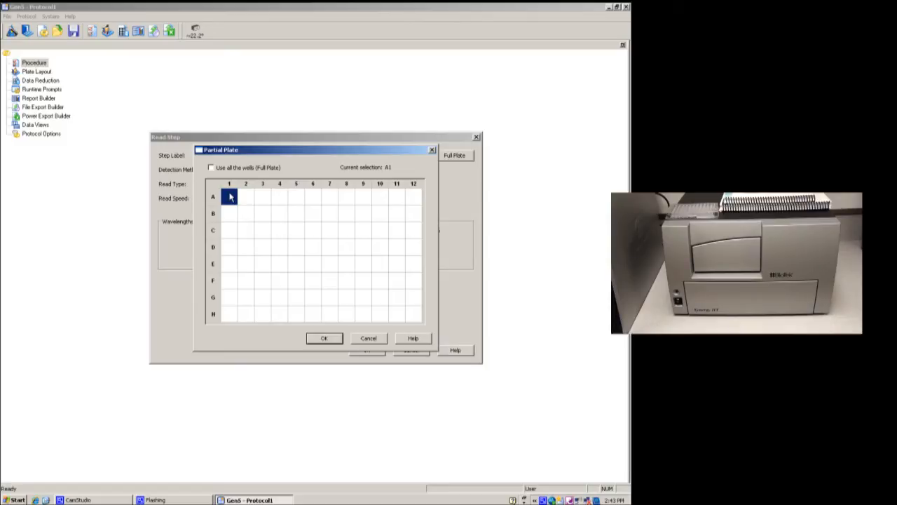
{"action": "left_click_drag", "start_coordinate": [229, 197], "coordinate": [312, 314]}
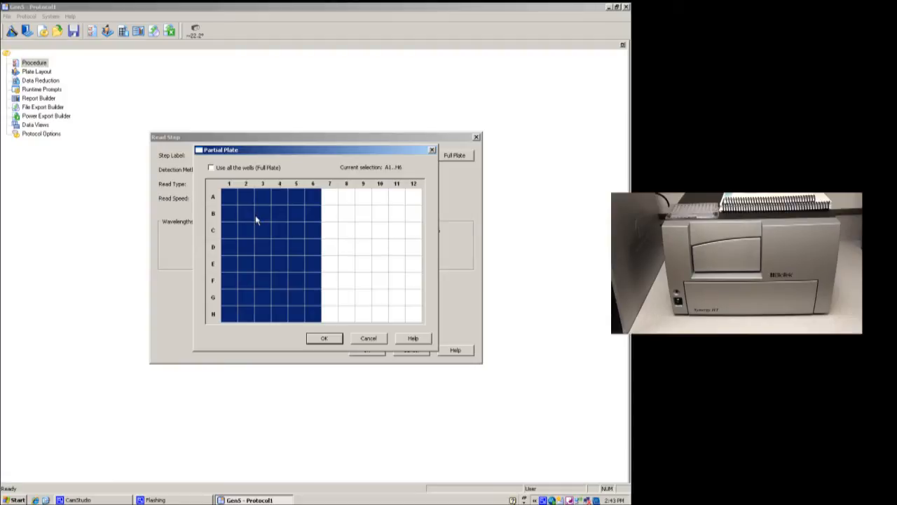
{"action": "mouse_move", "coordinate": [249, 223]}
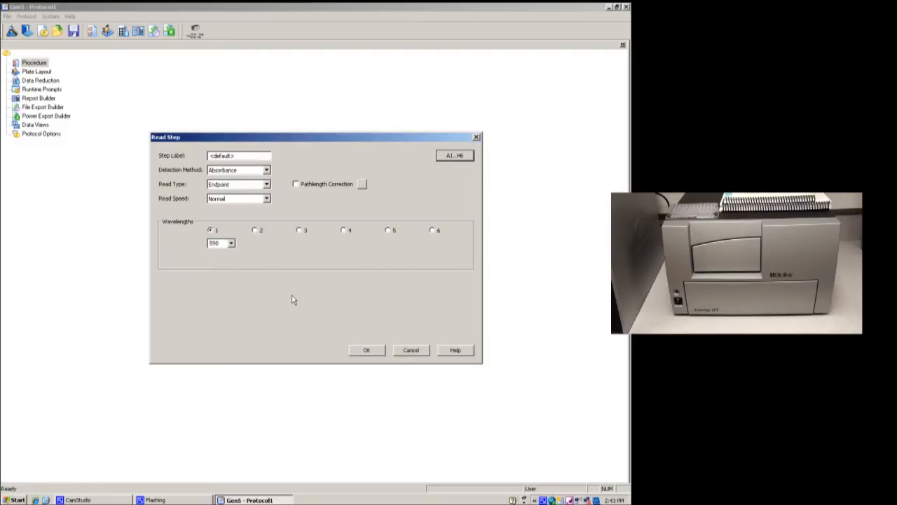
{"action": "left_click", "coordinate": [366, 350]}
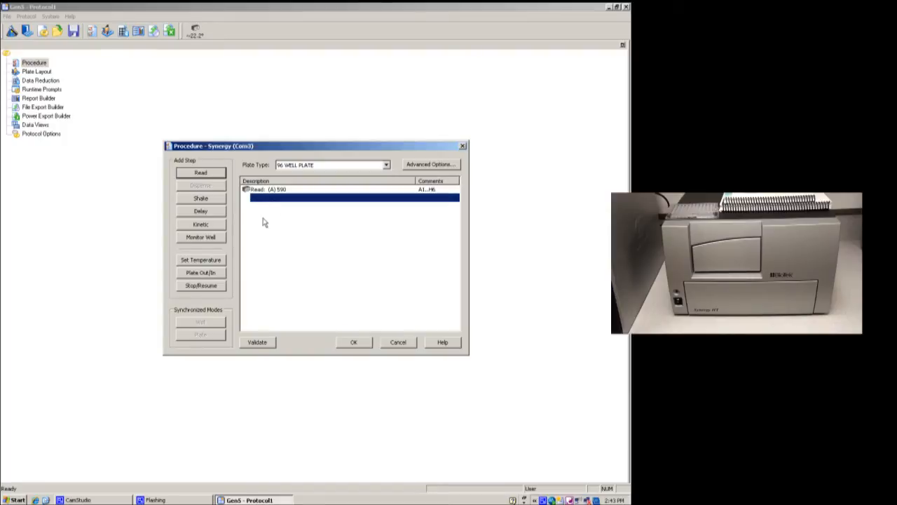
{"action": "mouse_move", "coordinate": [252, 222]}
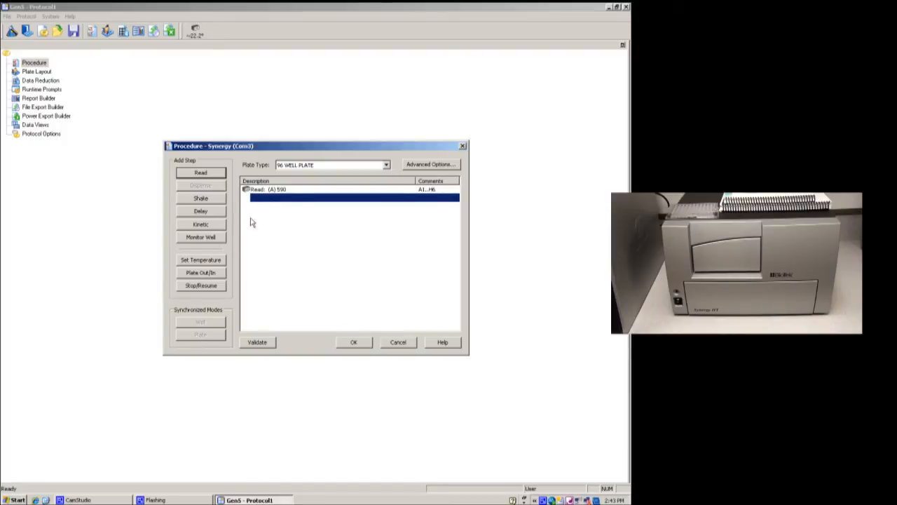
{"action": "mouse_move", "coordinate": [258, 230]}
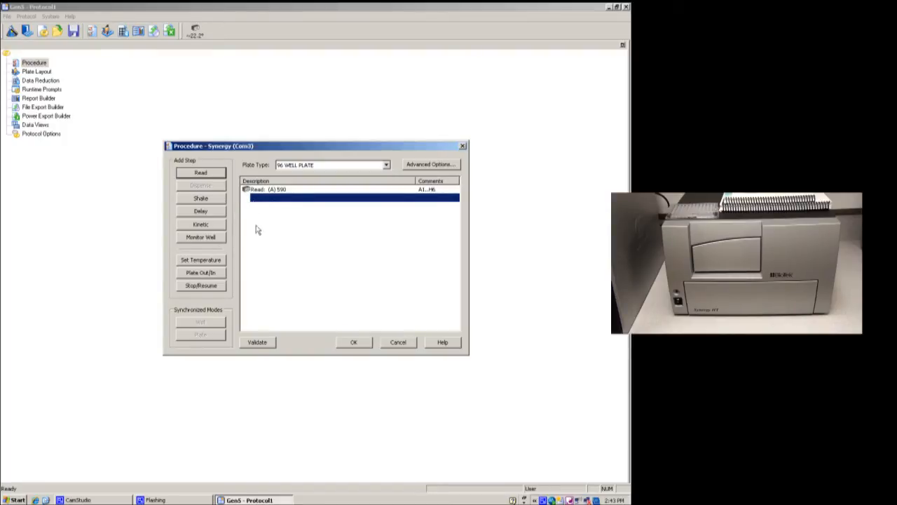
{"action": "mouse_move", "coordinate": [298, 345]}
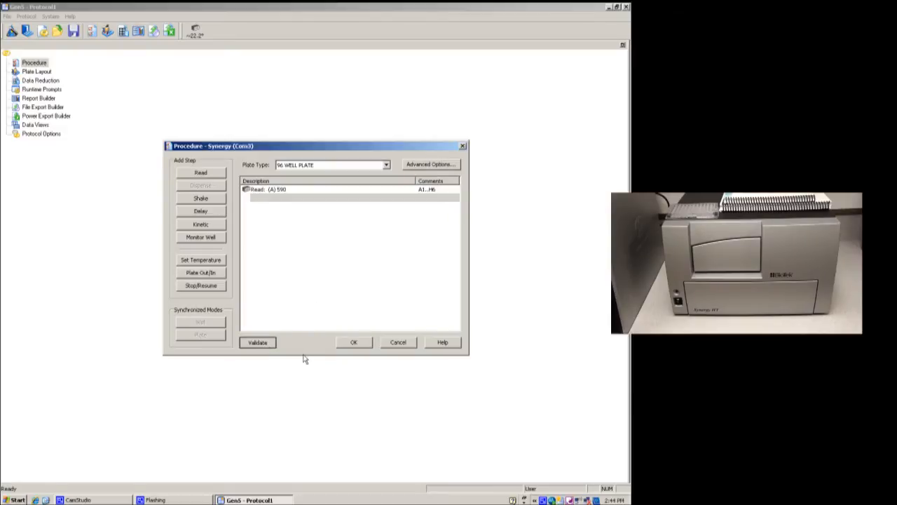
- Validate the procedure step sequence, dismiss the result, and accept the procedure
{"action": "left_click", "coordinate": [257, 342]}
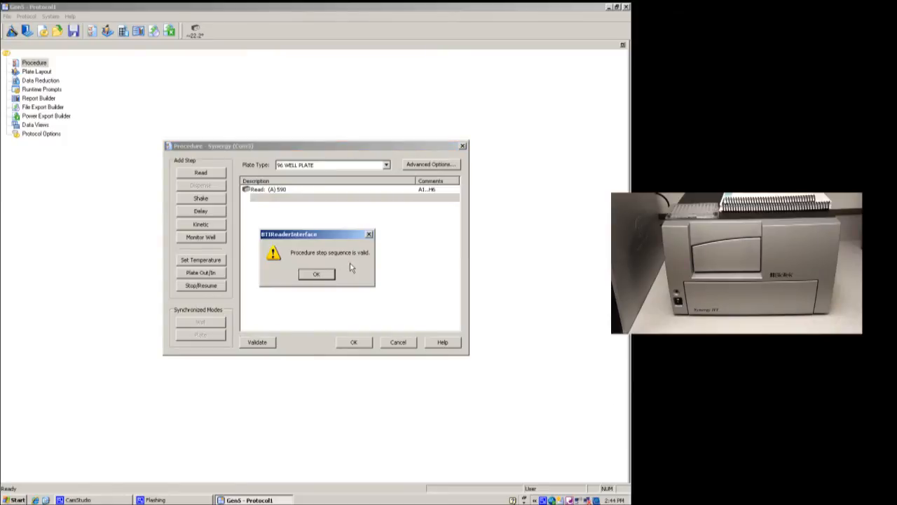
{"action": "left_click", "coordinate": [316, 273]}
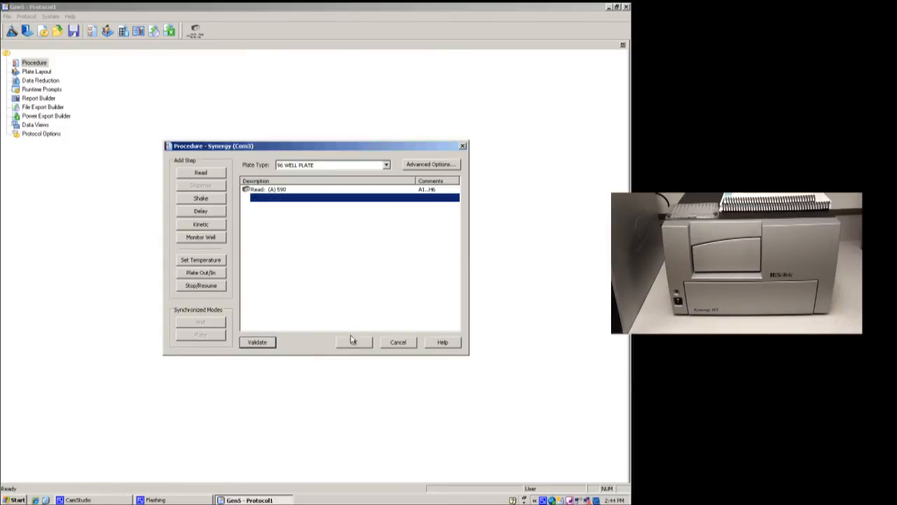
{"action": "left_click", "coordinate": [353, 342]}
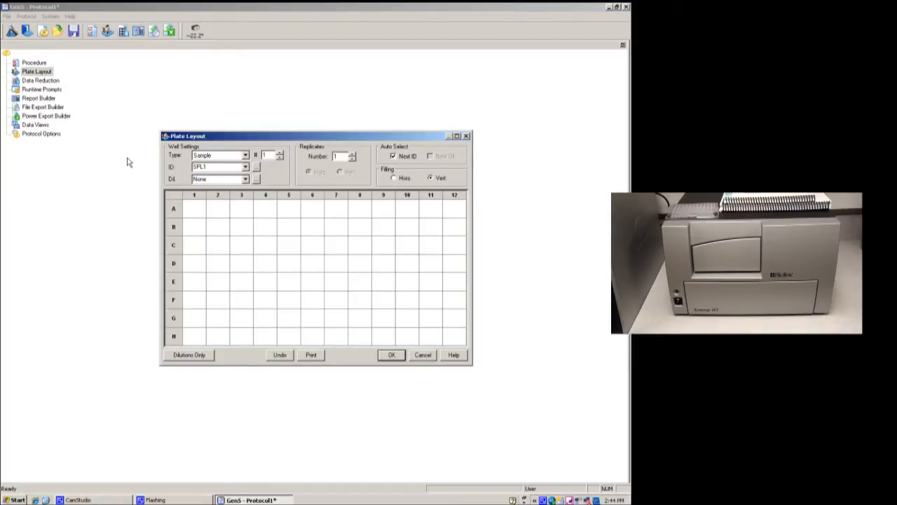
{"action": "mouse_move", "coordinate": [197, 260]}
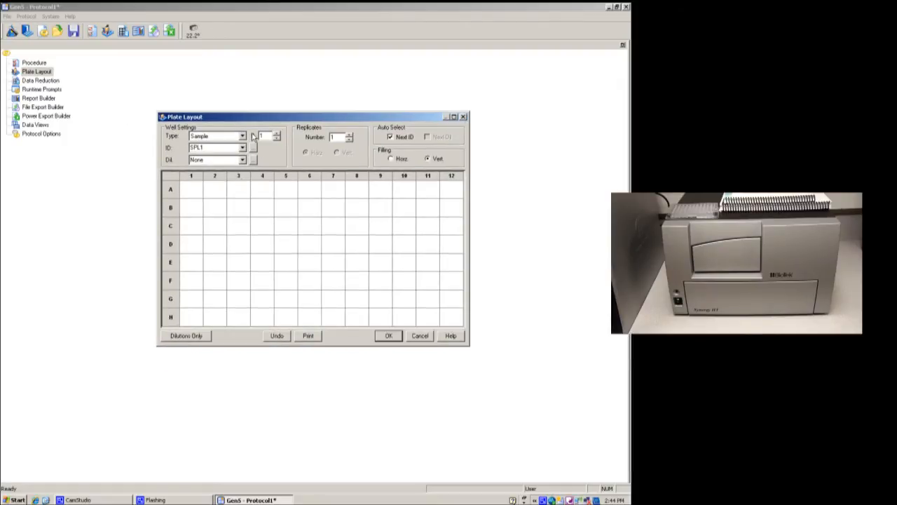
- Choose Blank as the well type and raise the replicates to 3
{"action": "left_click", "coordinate": [242, 136]}
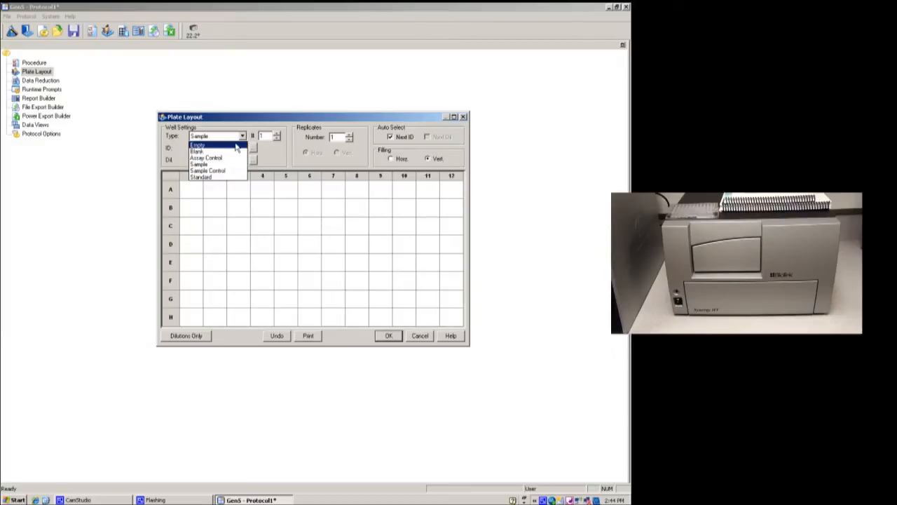
{"action": "left_click", "coordinate": [197, 151]}
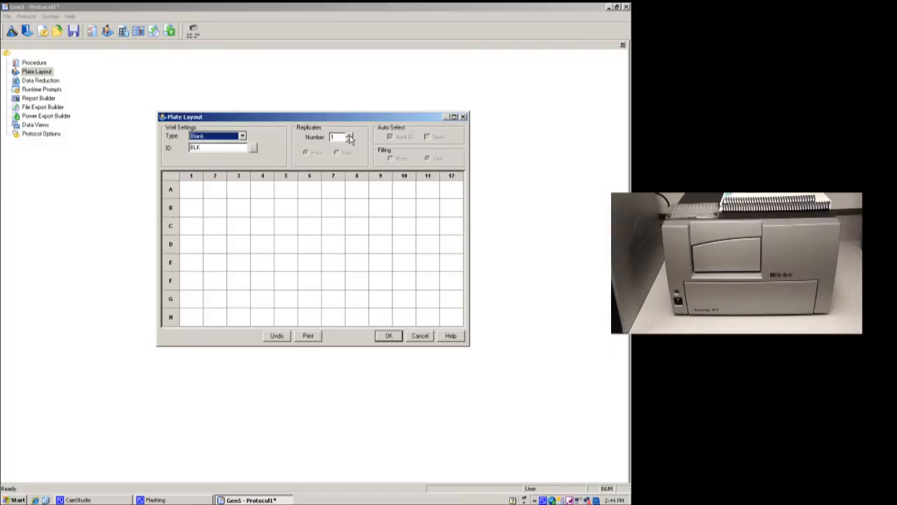
{"action": "left_click", "coordinate": [350, 135]}
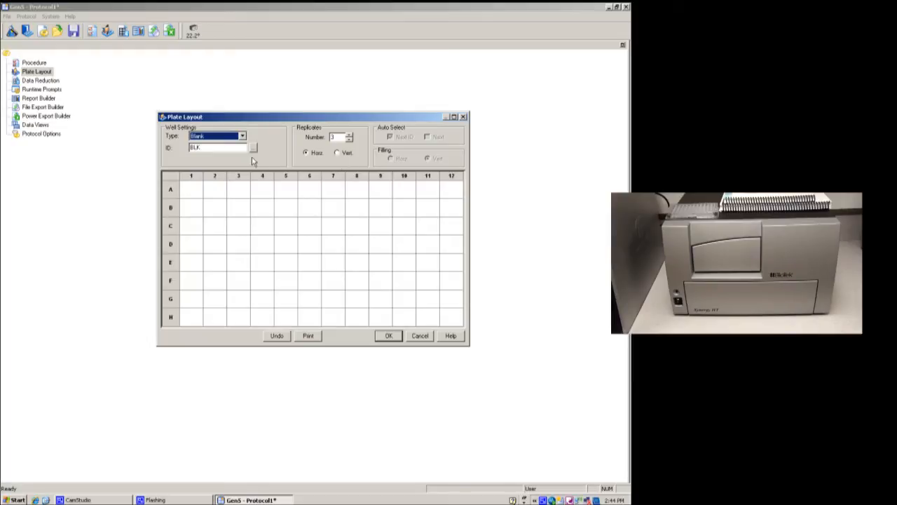
{"action": "mouse_move", "coordinate": [251, 164]}
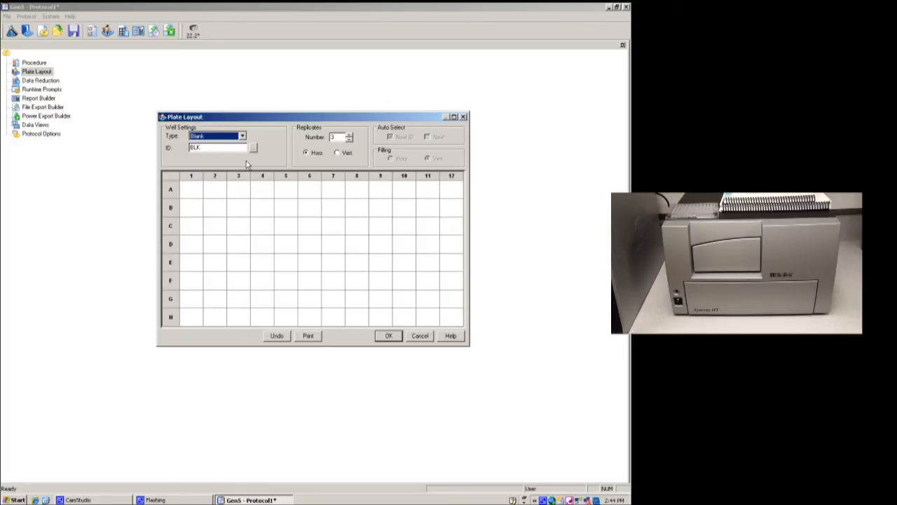
{"action": "mouse_move", "coordinate": [193, 197]}
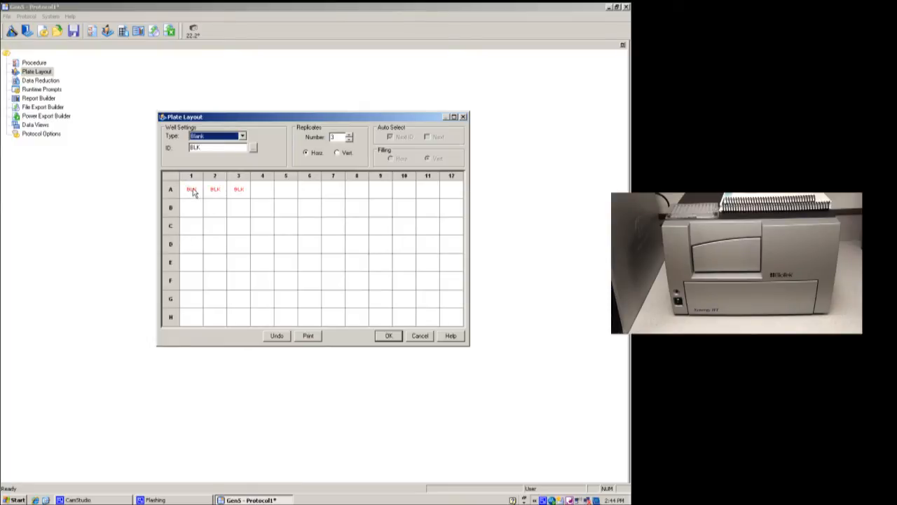
{"action": "mouse_move", "coordinate": [230, 195]}
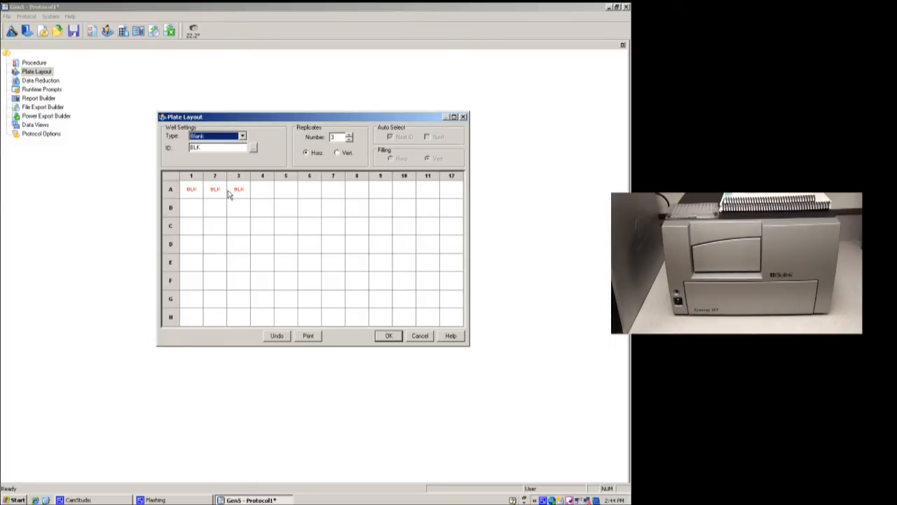
- Switch the well type to Sample to fill SPL1–SPL7 in rows B–H
{"action": "left_click", "coordinate": [242, 136]}
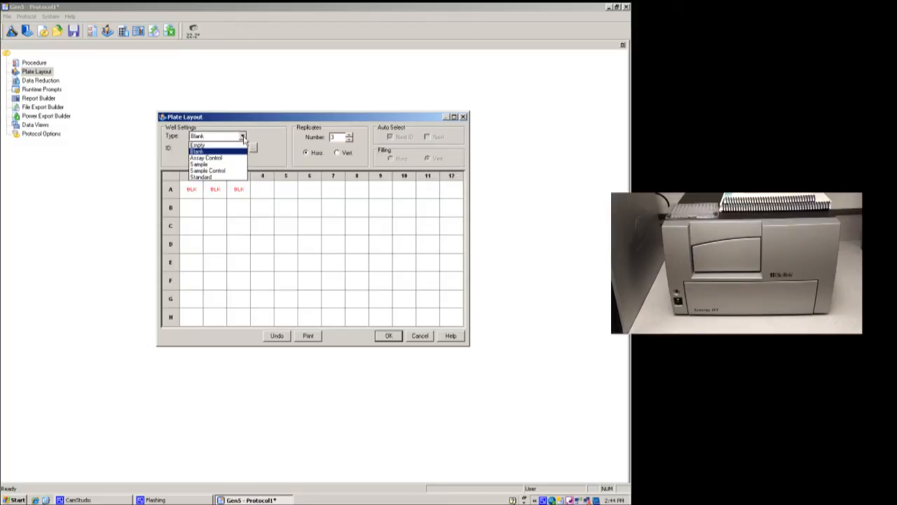
{"action": "left_click", "coordinate": [200, 164]}
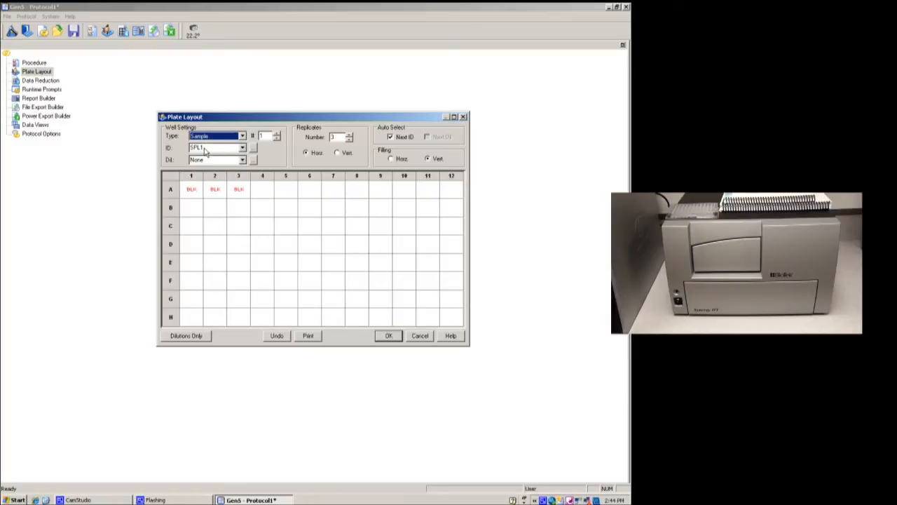
{"action": "left_click", "coordinate": [242, 148]}
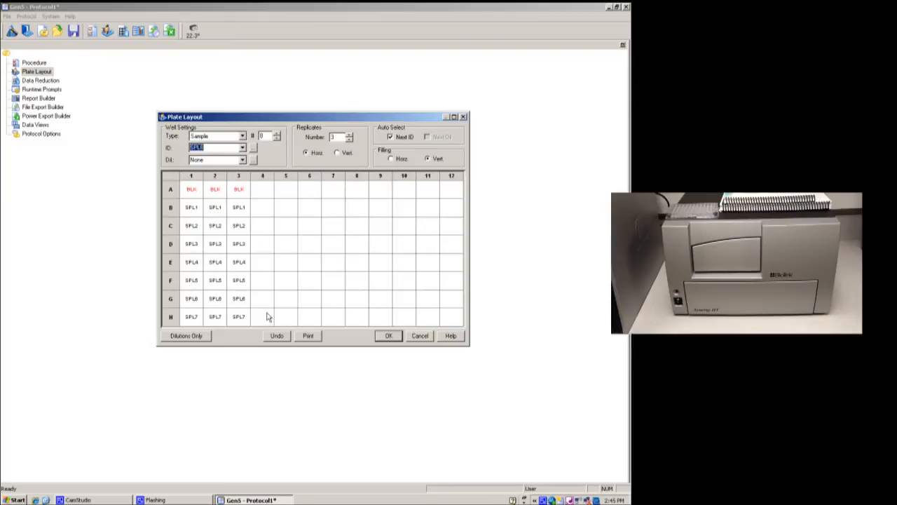
{"action": "mouse_move", "coordinate": [253, 144]}
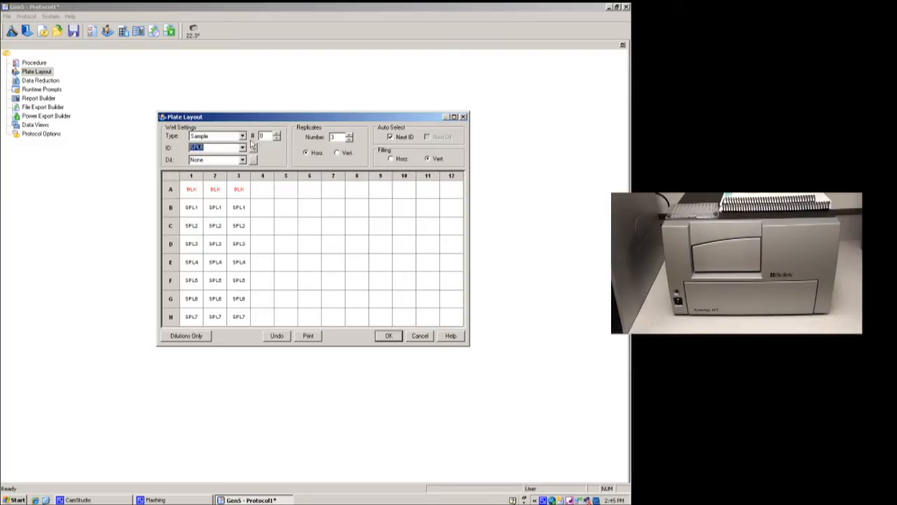
{"action": "mouse_move", "coordinate": [271, 154]}
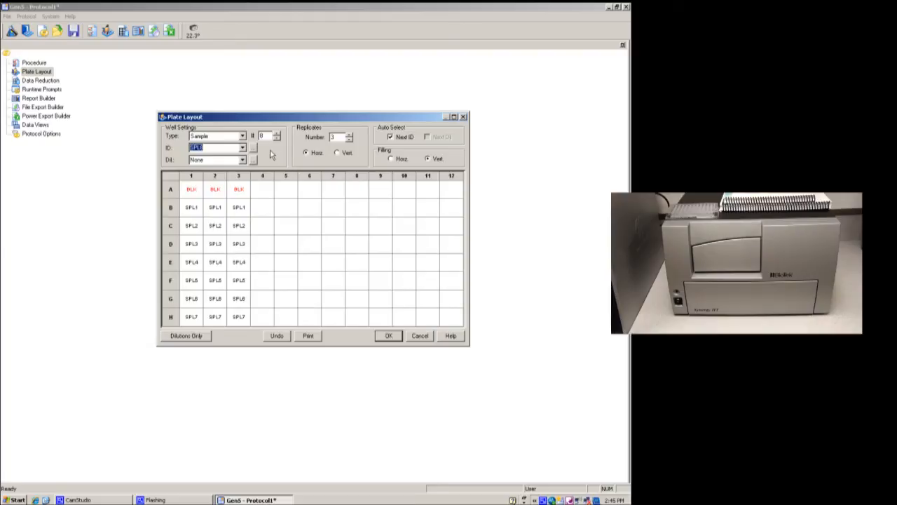
{"action": "mouse_move", "coordinate": [283, 148]}
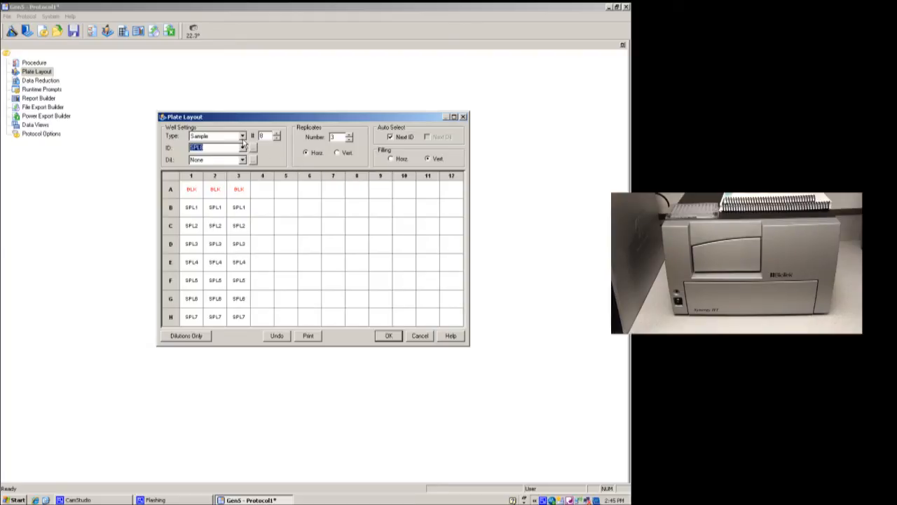
{"action": "left_click", "coordinate": [242, 136]}
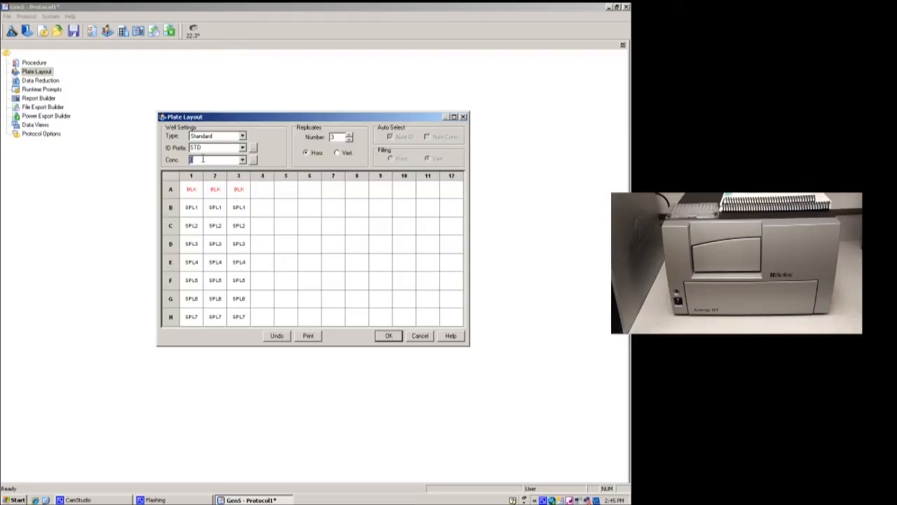
- Enter standard concentrations 10, 50 and 60 while placing STD wells in columns 4–6
{"action": "type", "text": "10"}
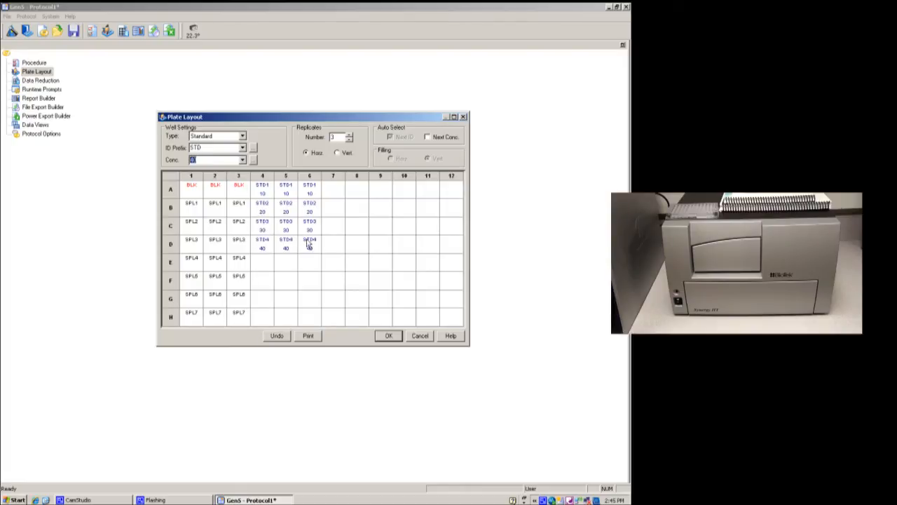
{"action": "type", "text": "50"}
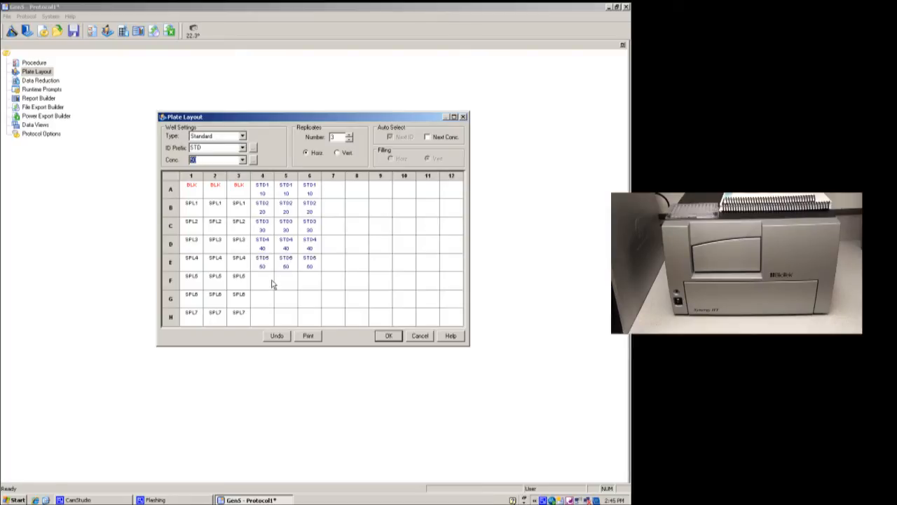
{"action": "type", "text": "60"}
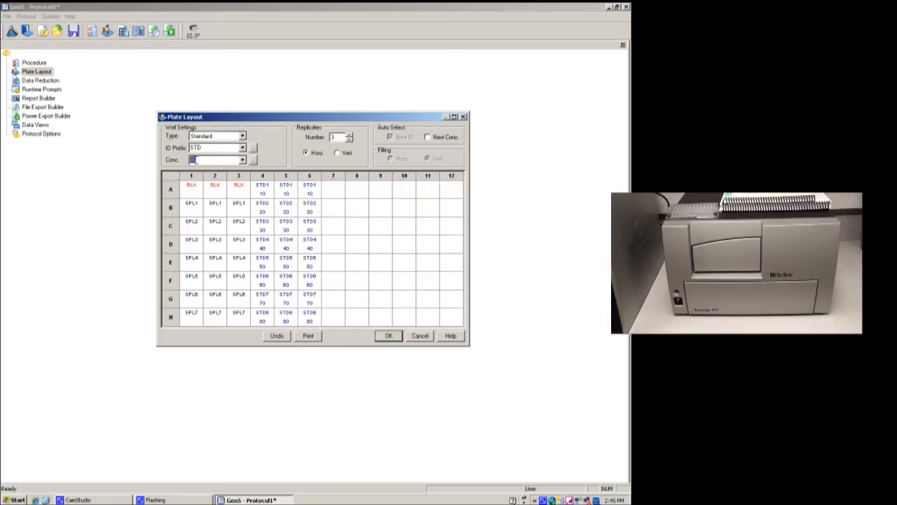
- Switch the well type to Empty to clear the SPL7 wells in row H
{"action": "left_click", "coordinate": [242, 135]}
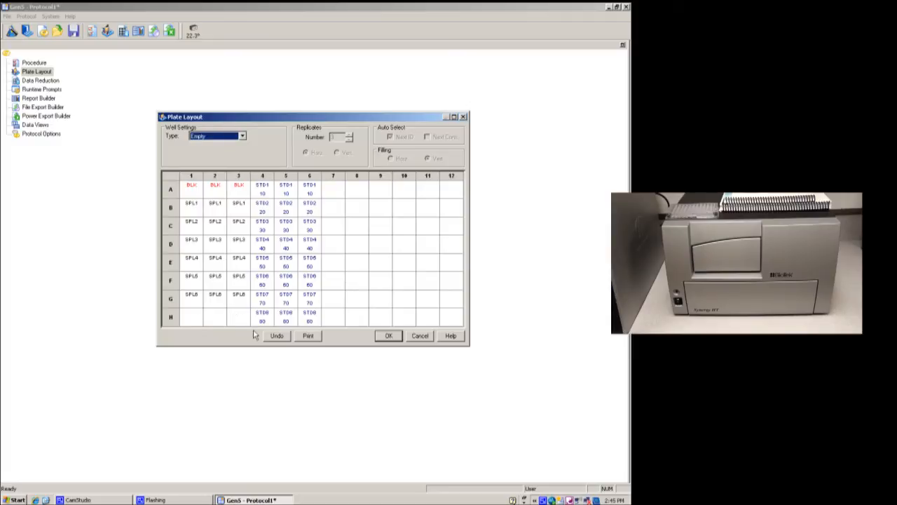
{"action": "mouse_move", "coordinate": [254, 173]}
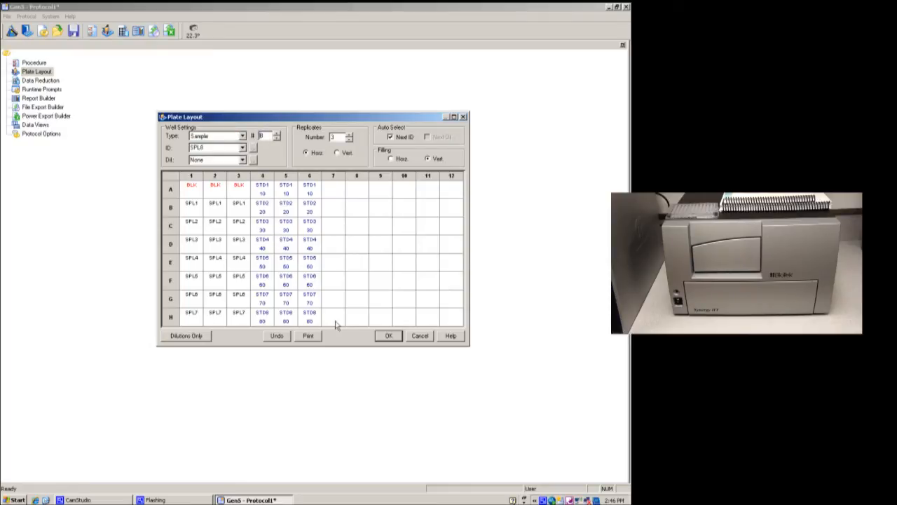
{"action": "mouse_move", "coordinate": [375, 223]}
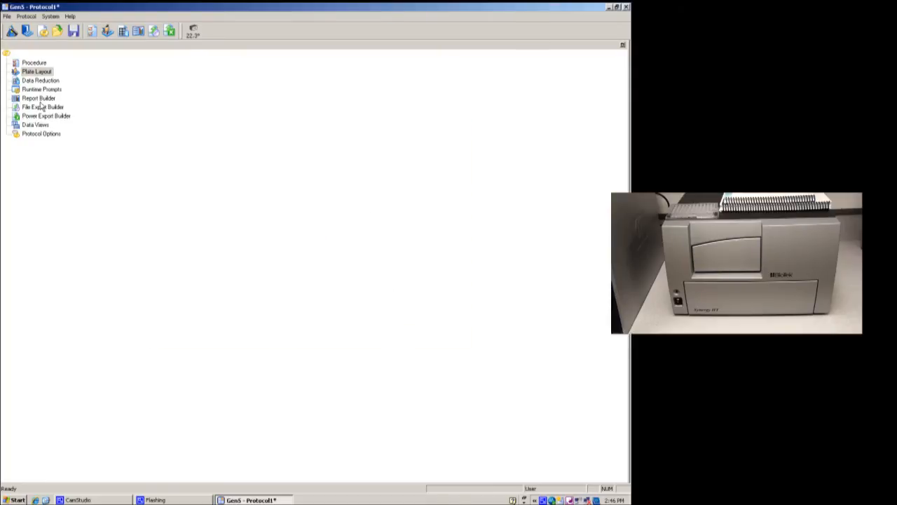
- Open the protocol's Data Reduction dialog, which lists the Blank 590 blank-subtraction transformation
{"action": "left_click", "coordinate": [40, 80]}
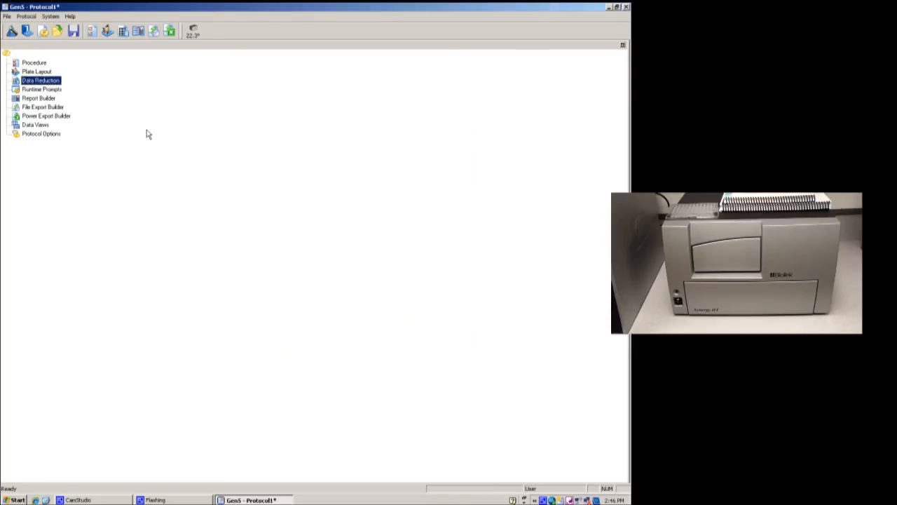
{"action": "mouse_move", "coordinate": [180, 133]}
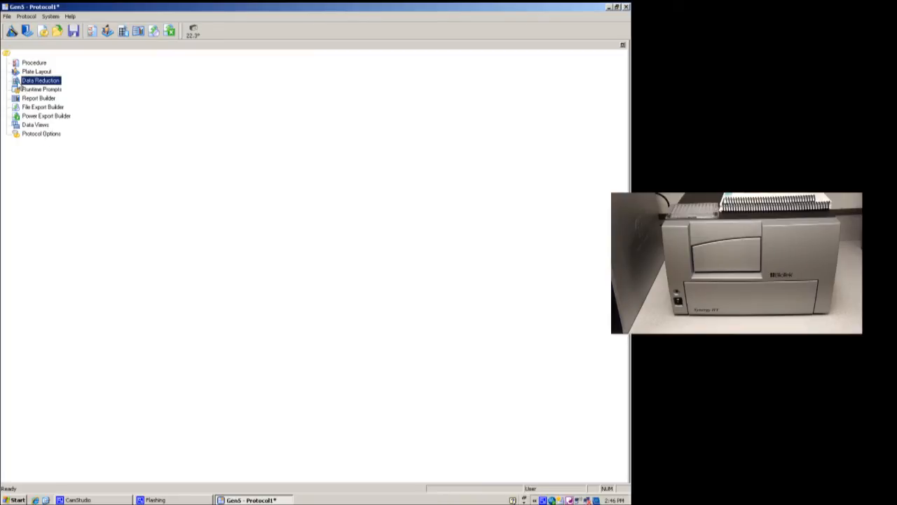
{"action": "double_click", "coordinate": [40, 79]}
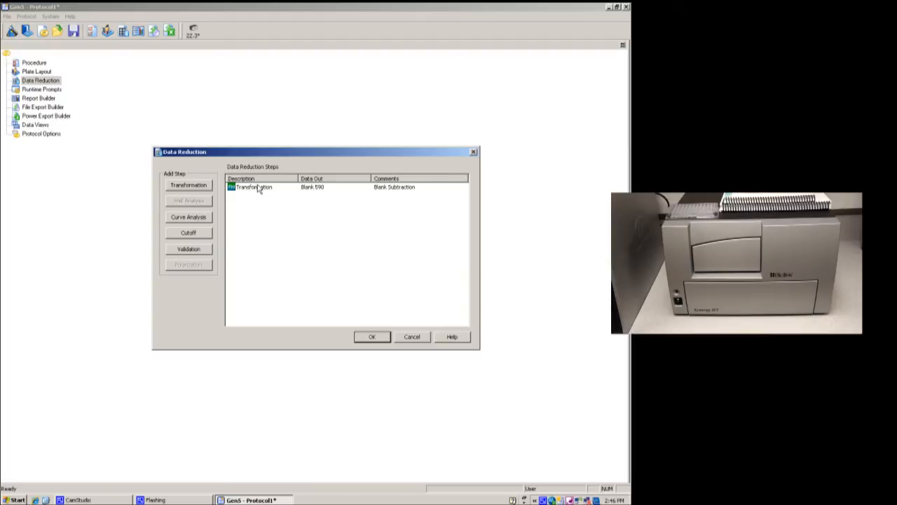
{"action": "mouse_move", "coordinate": [321, 193]}
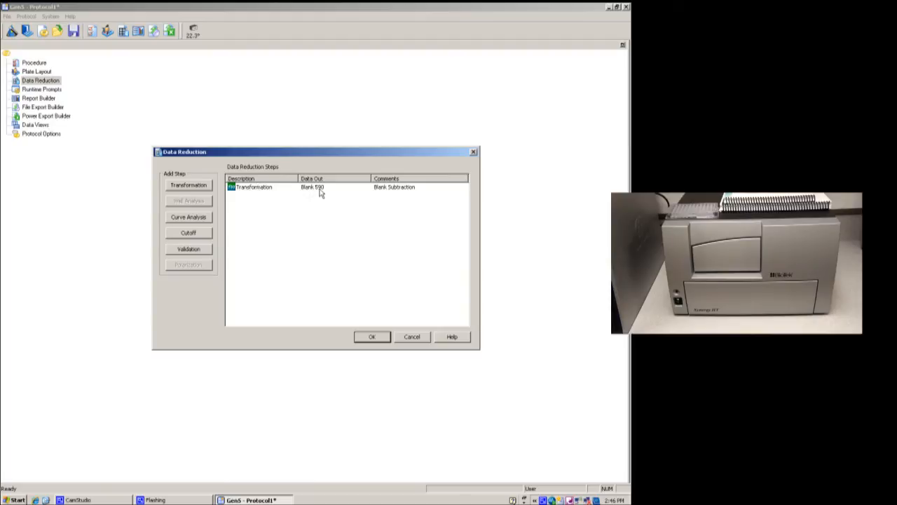
{"action": "mouse_move", "coordinate": [252, 211]}
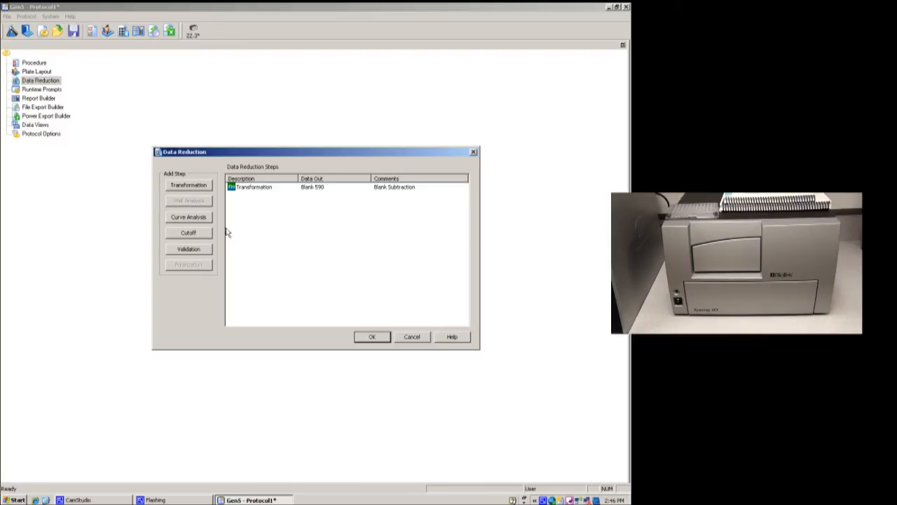
{"action": "mouse_move", "coordinate": [294, 207]}
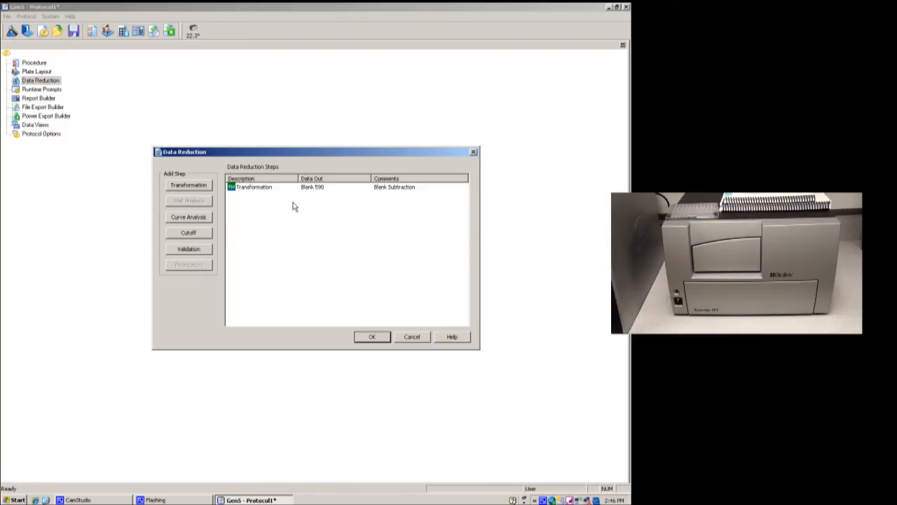
- Add a curve analysis on STD wells using Blank 590 data, linear fit, outputting Conc
{"action": "left_click", "coordinate": [188, 216]}
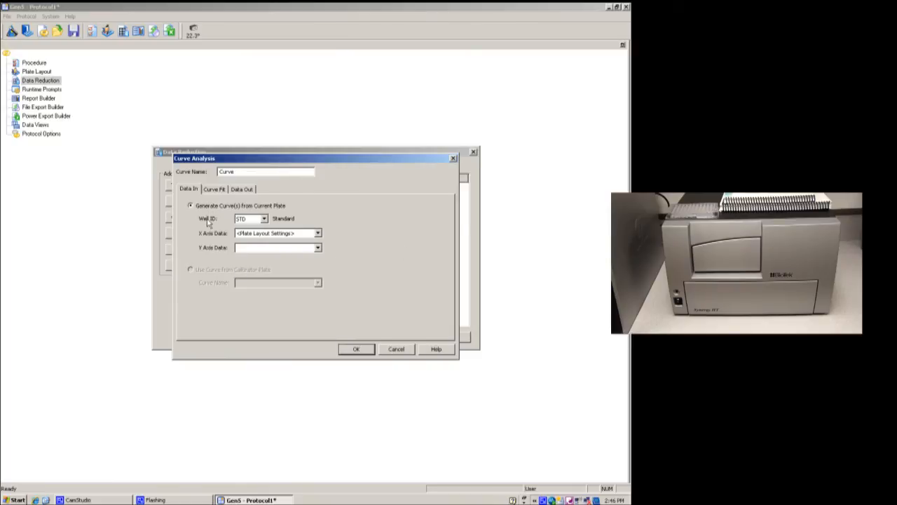
{"action": "mouse_move", "coordinate": [252, 222]}
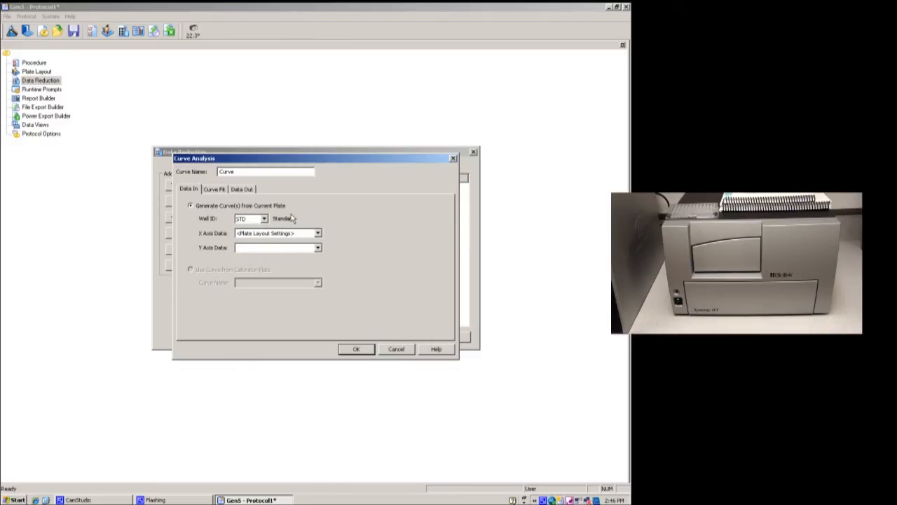
{"action": "mouse_move", "coordinate": [238, 238]}
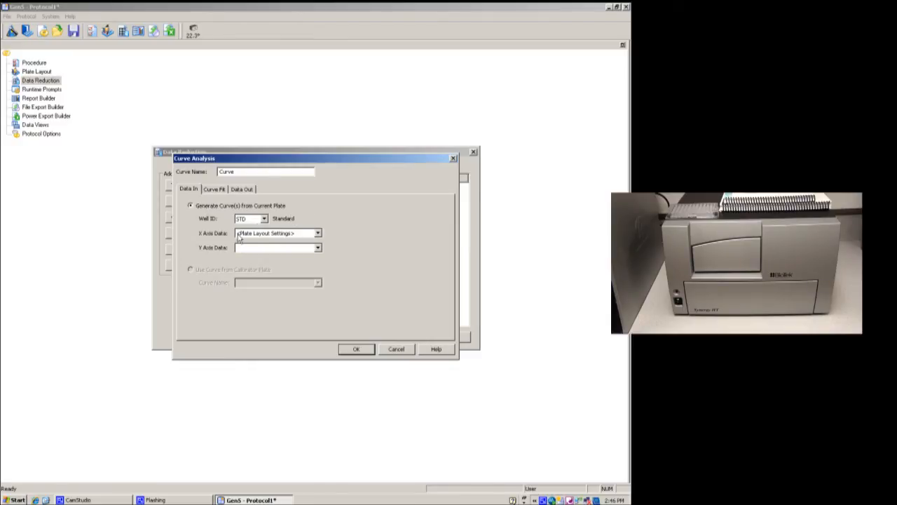
{"action": "mouse_move", "coordinate": [300, 237]}
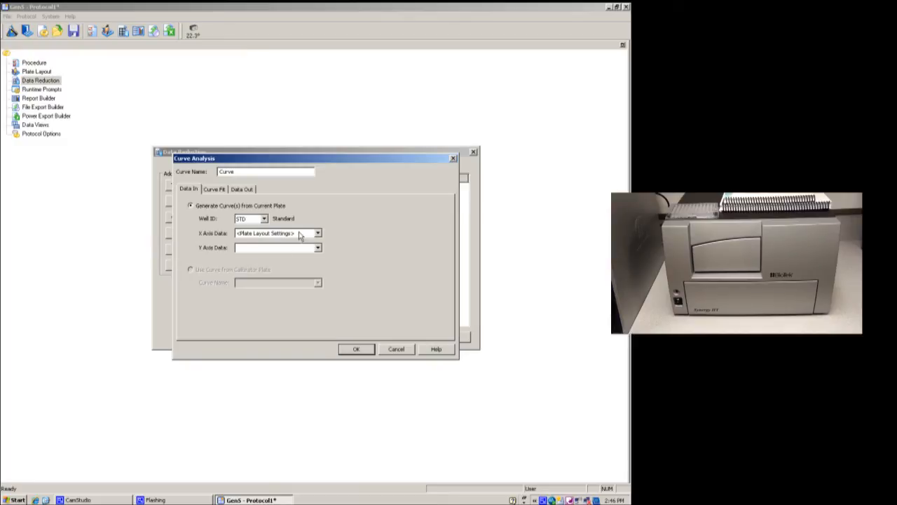
{"action": "mouse_move", "coordinate": [343, 255]}
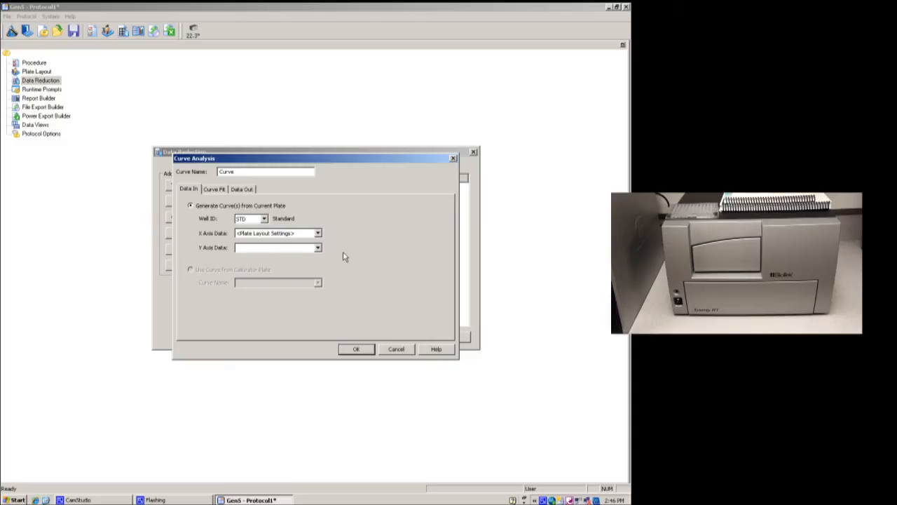
{"action": "left_click", "coordinate": [317, 247]}
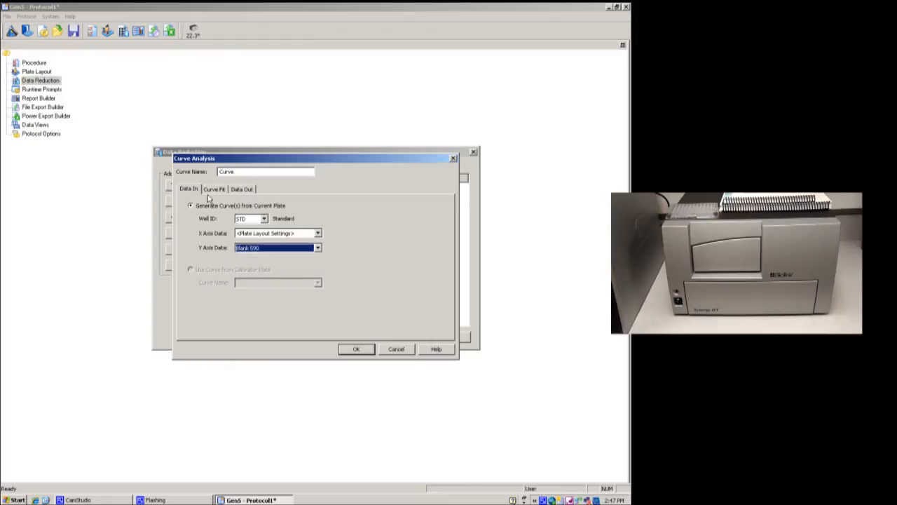
{"action": "left_click", "coordinate": [214, 188]}
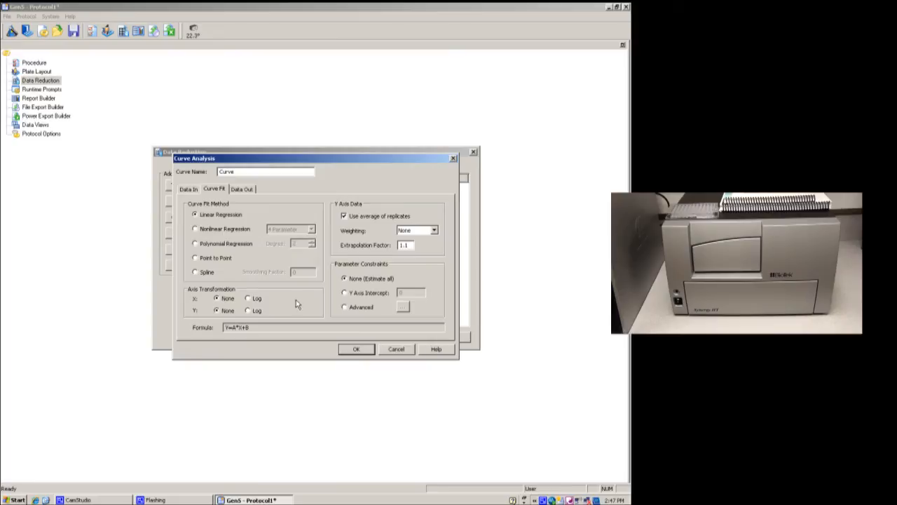
{"action": "left_click", "coordinate": [242, 189]}
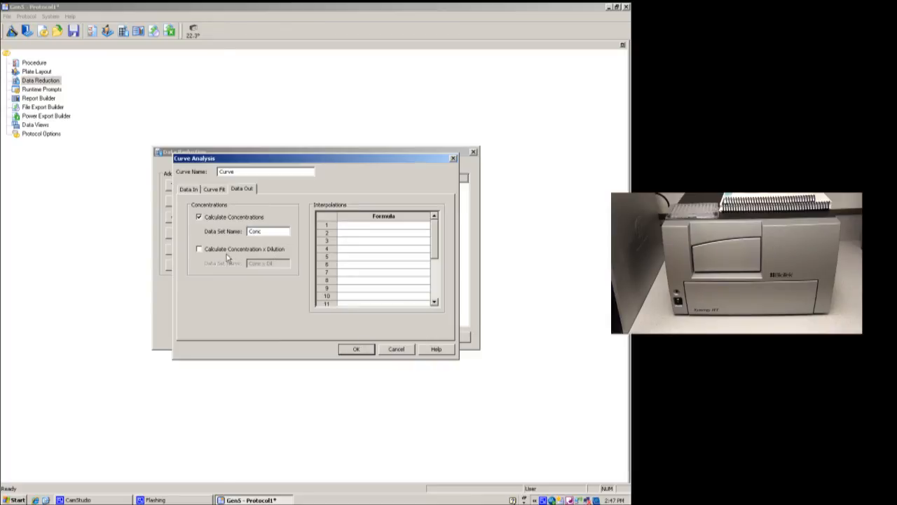
{"action": "mouse_move", "coordinate": [201, 253]}
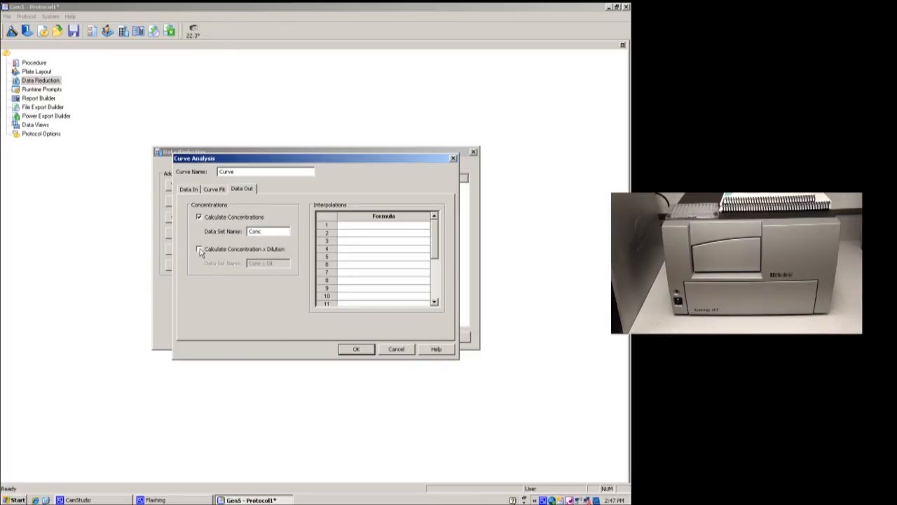
{"action": "left_click", "coordinate": [355, 349]}
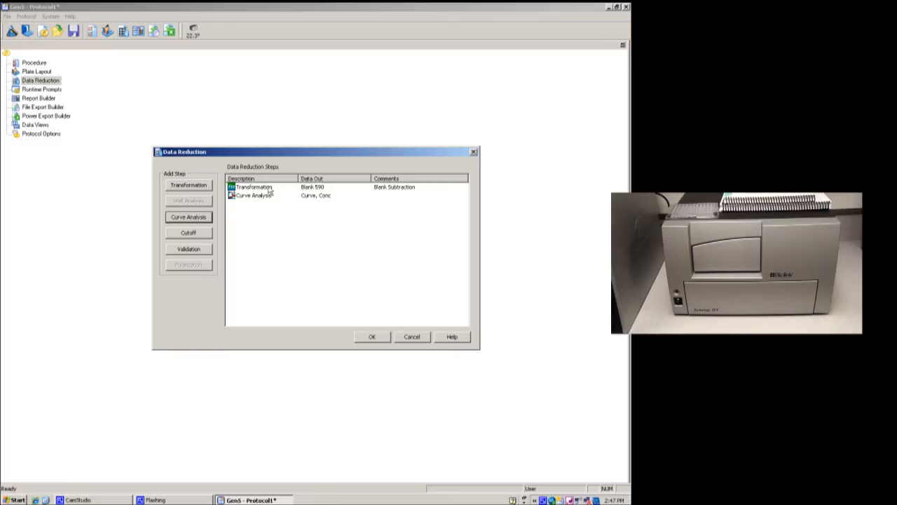
{"action": "mouse_move", "coordinate": [218, 203]}
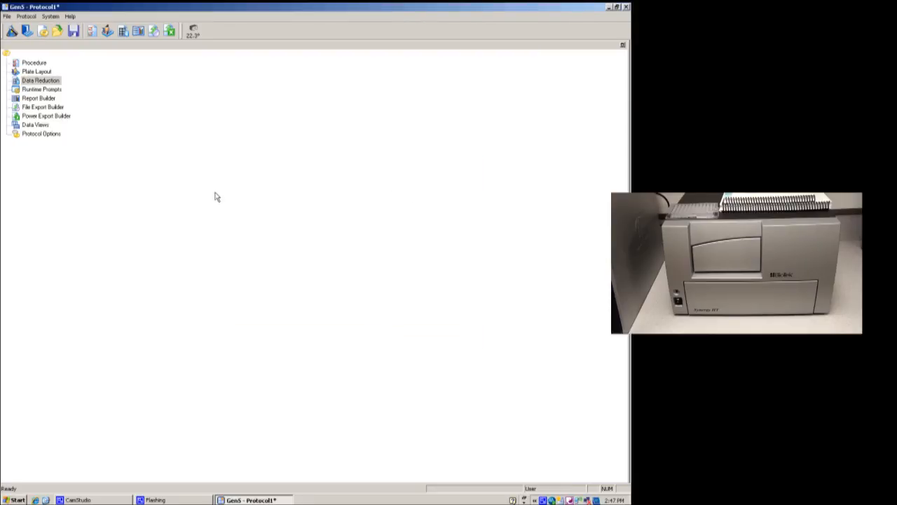
{"action": "mouse_move", "coordinate": [170, 96]}
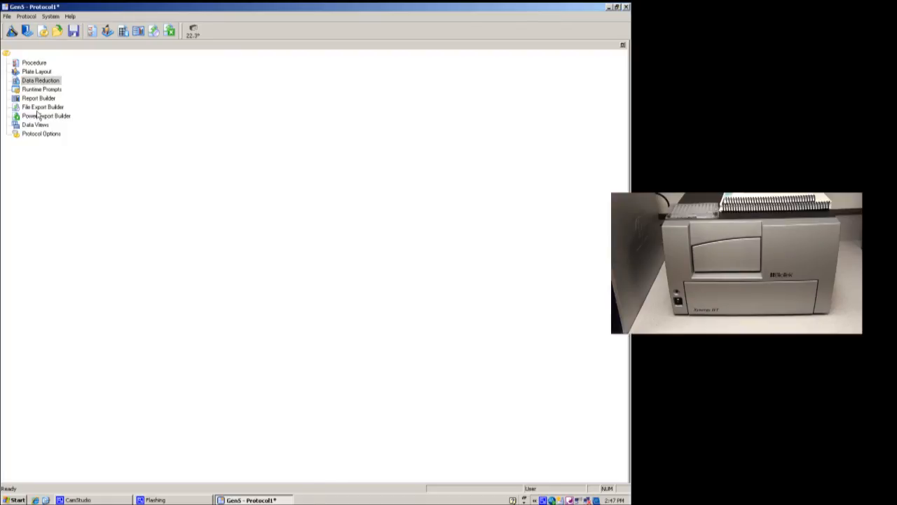
{"action": "mouse_move", "coordinate": [52, 130]}
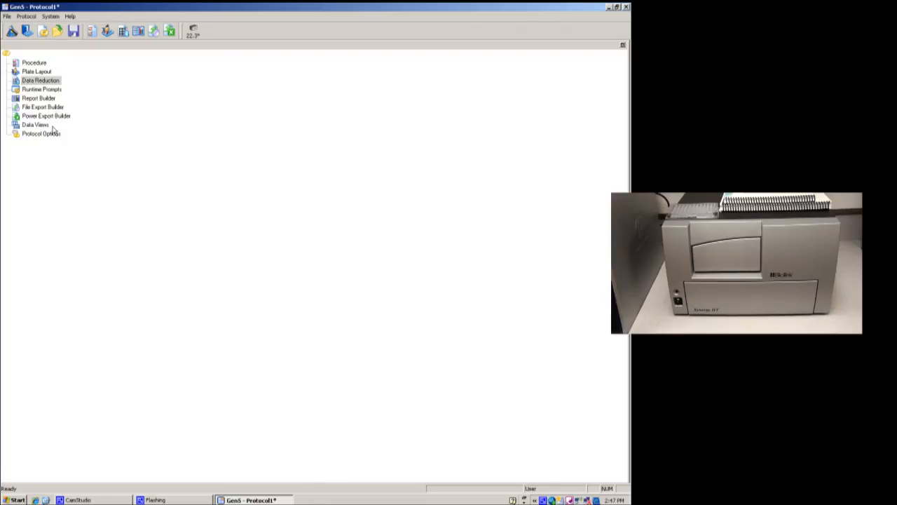
{"action": "mouse_move", "coordinate": [49, 144]}
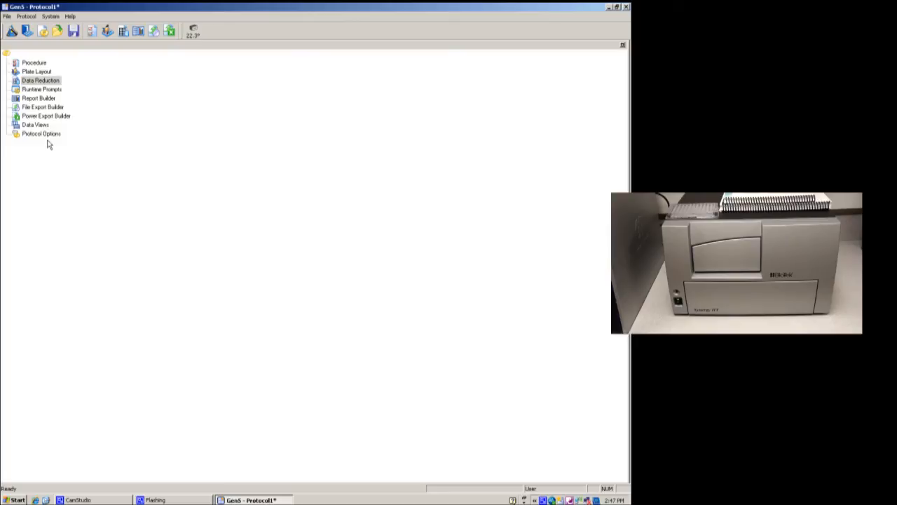
{"action": "mouse_move", "coordinate": [103, 105]}
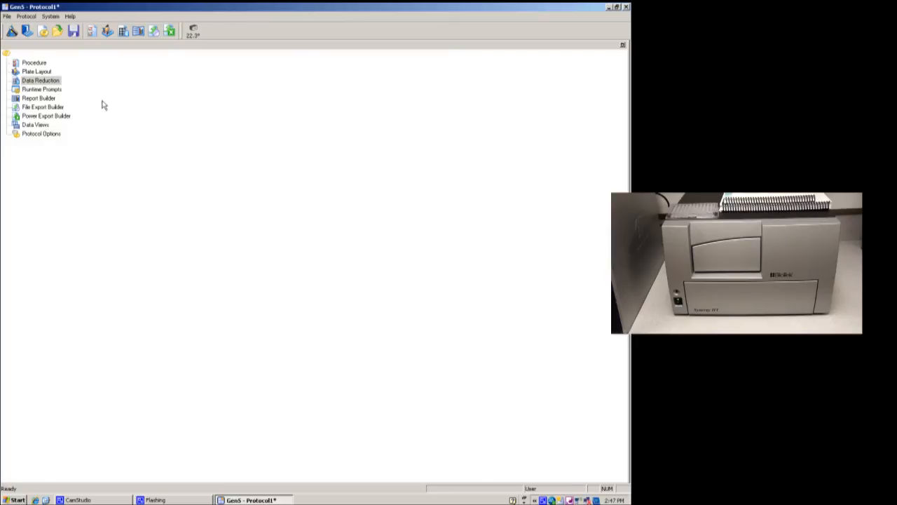
{"action": "mouse_move", "coordinate": [112, 99]}
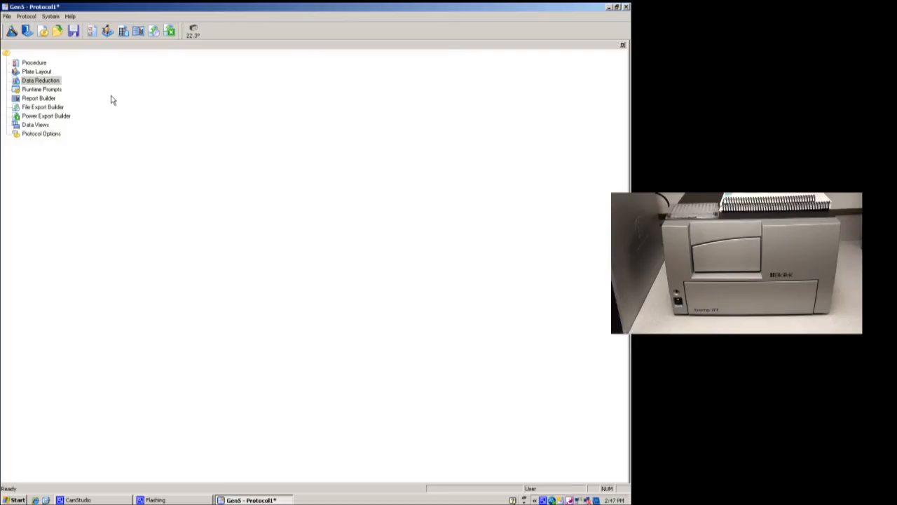
{"action": "mouse_move", "coordinate": [74, 31]}
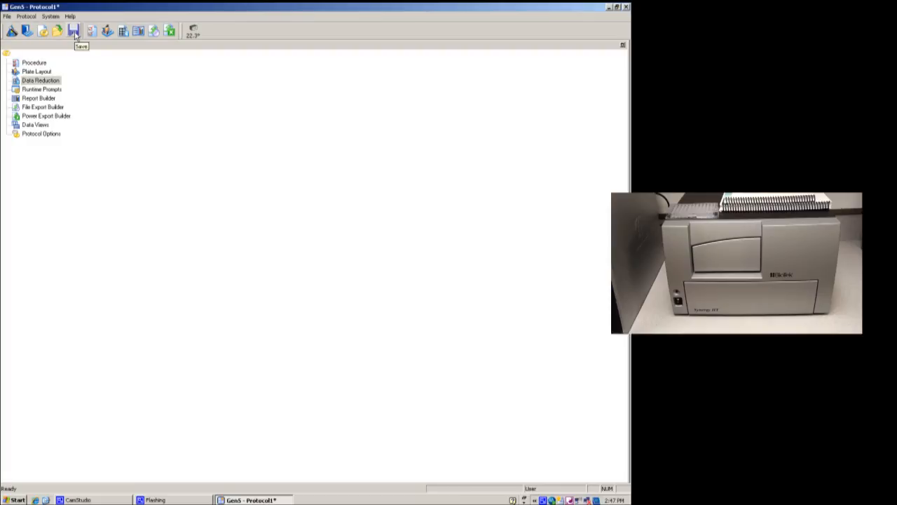
- Save the protocol under the file name testingb.prt
{"action": "left_click", "coordinate": [6, 16]}
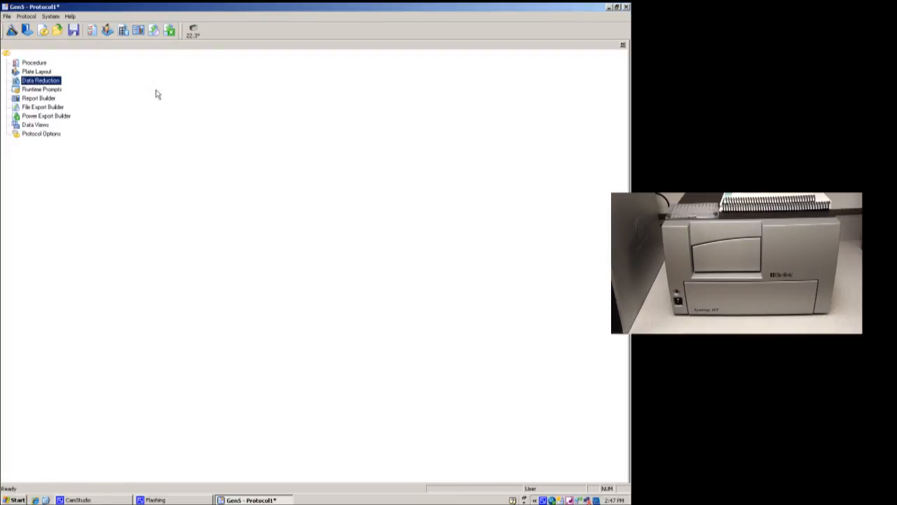
{"action": "left_click", "coordinate": [73, 30]}
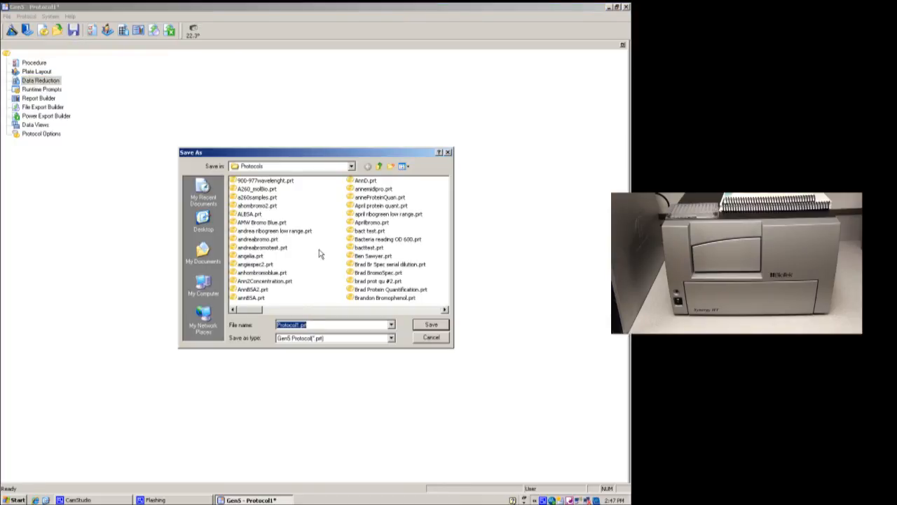
{"action": "left_click", "coordinate": [391, 324]}
{"action": "type", "text": "testingb"}
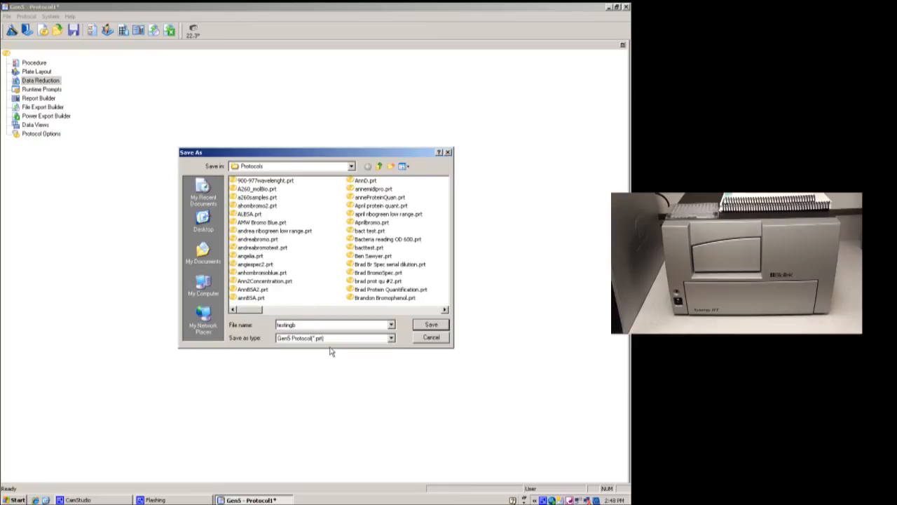
{"action": "left_click", "coordinate": [431, 324]}
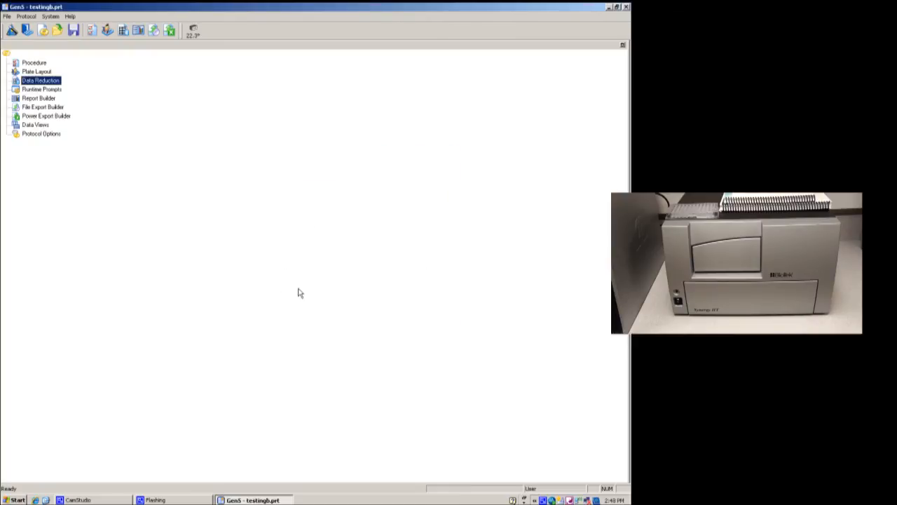
{"action": "mouse_move", "coordinate": [165, 124]}
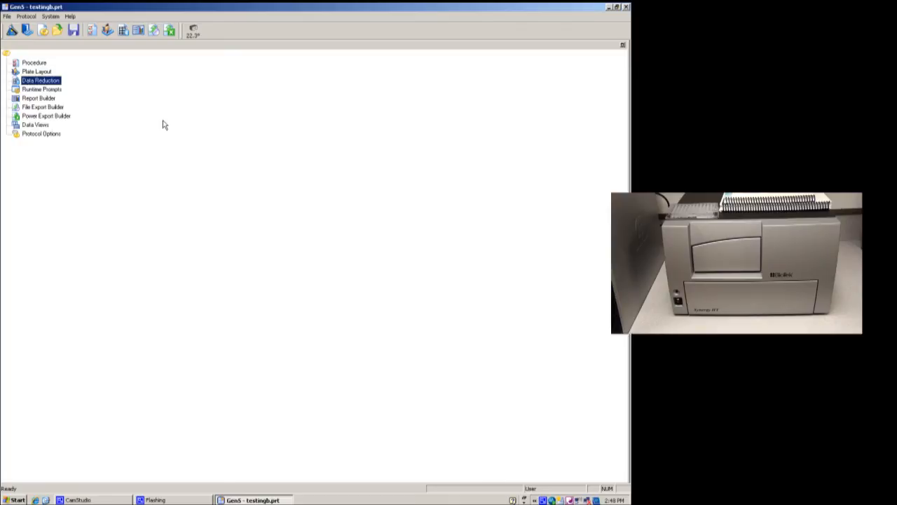